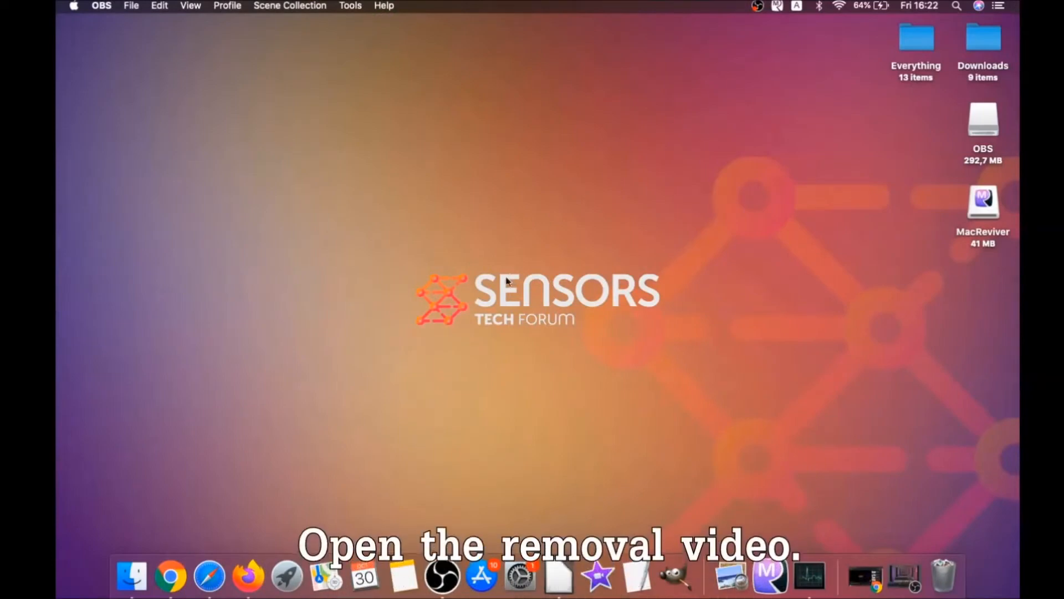
Step: From the YouTube removal video's description, follow the sensorstechforum.com link to the Mac Virus Removal Guide
click(180, 576)
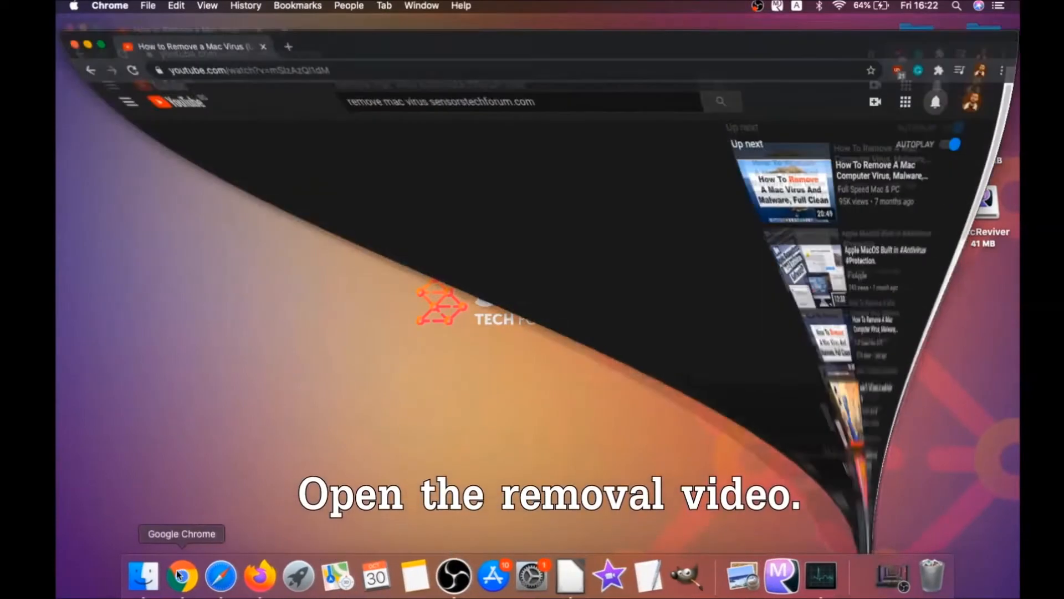
click(181, 575)
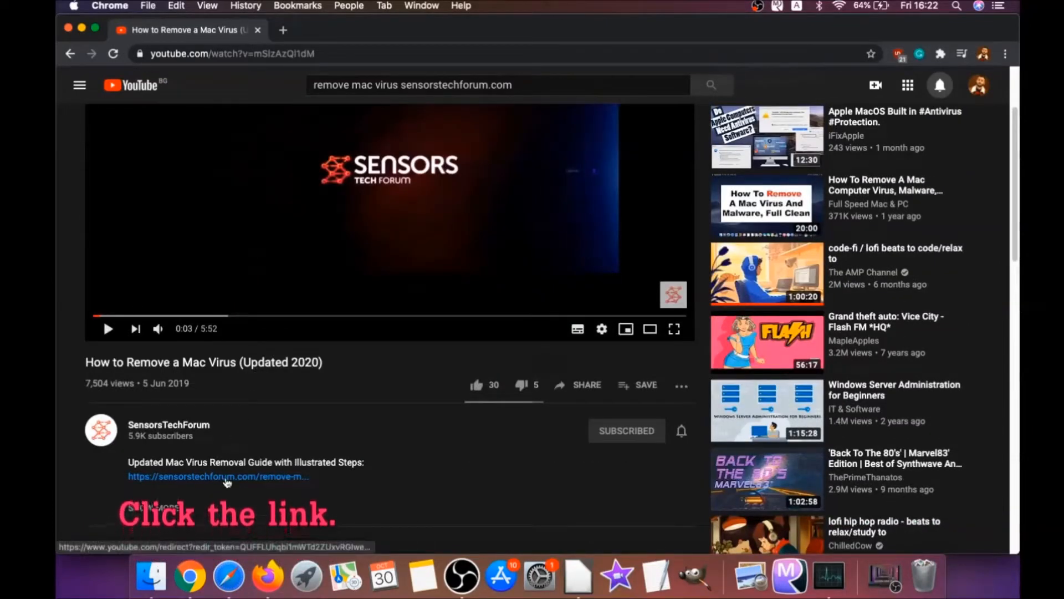
click(217, 475)
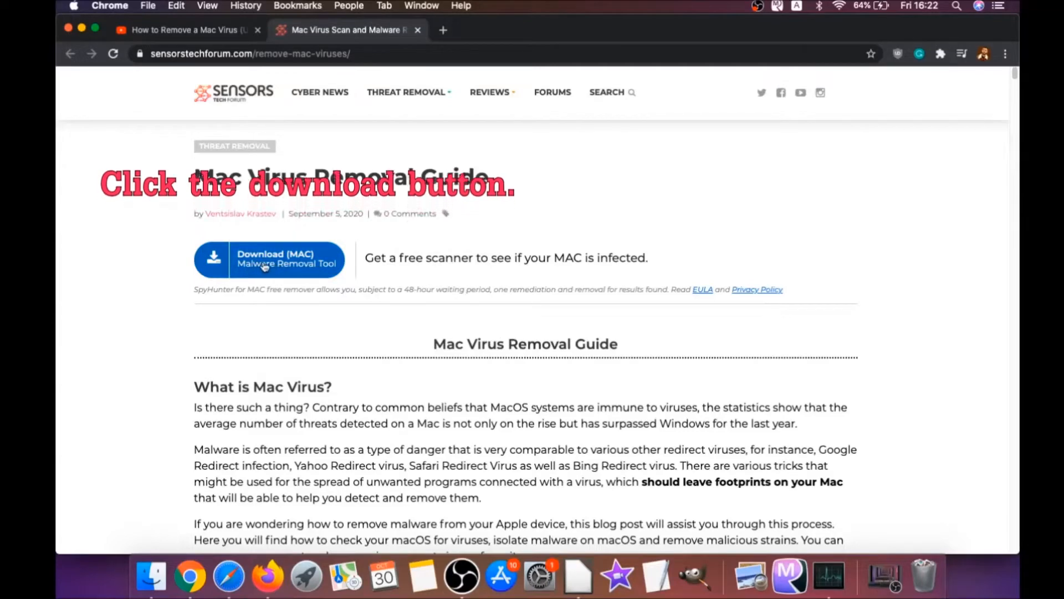
Step: Download the free SpyHunter for Mac tool via Download (MAC) and Start Your Download, then minimize Chrome
click(268, 259)
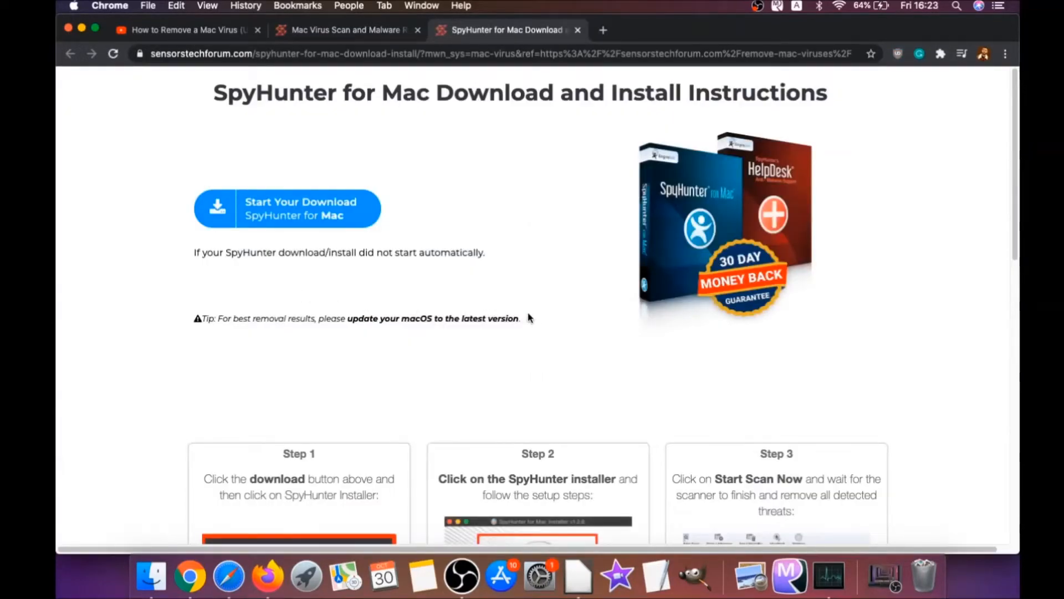
click(286, 209)
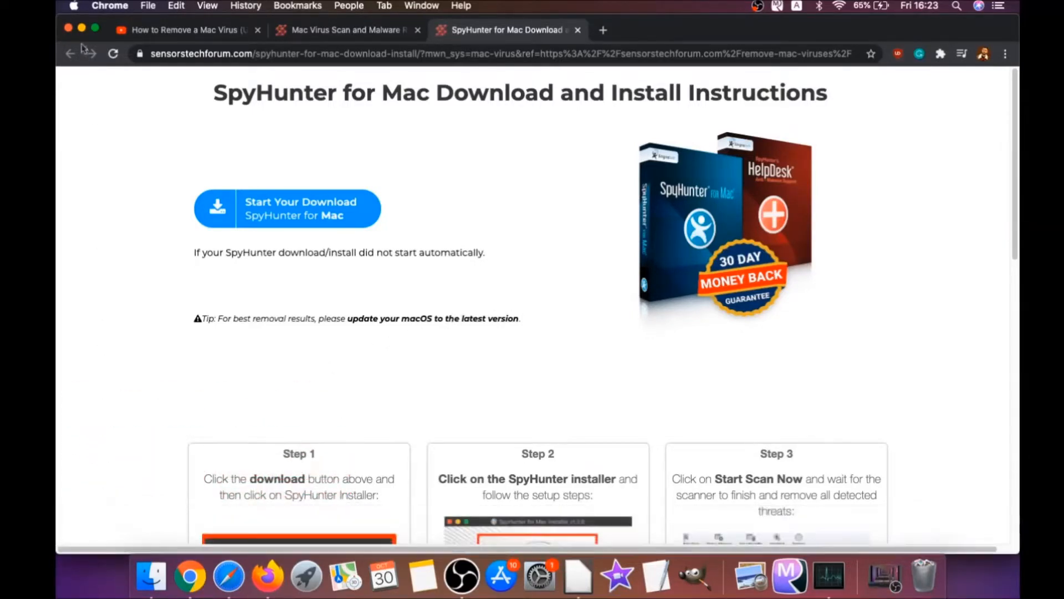
click(286, 208)
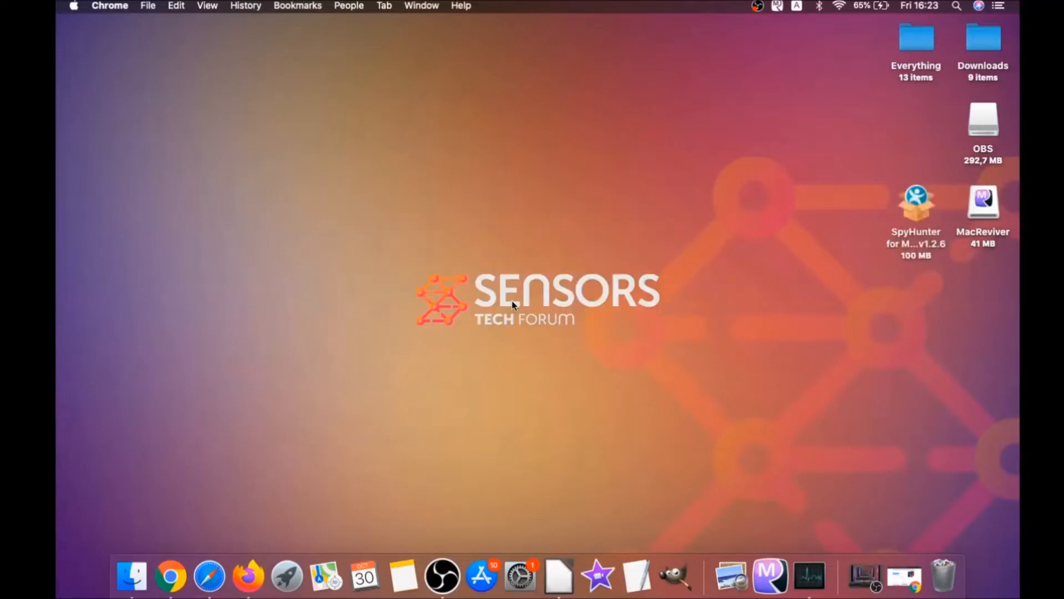
Step: Mount the SpyHunter disk image, launch Install SpyHunter for Mac.app and allow it past the security prompt
double_click(916, 202)
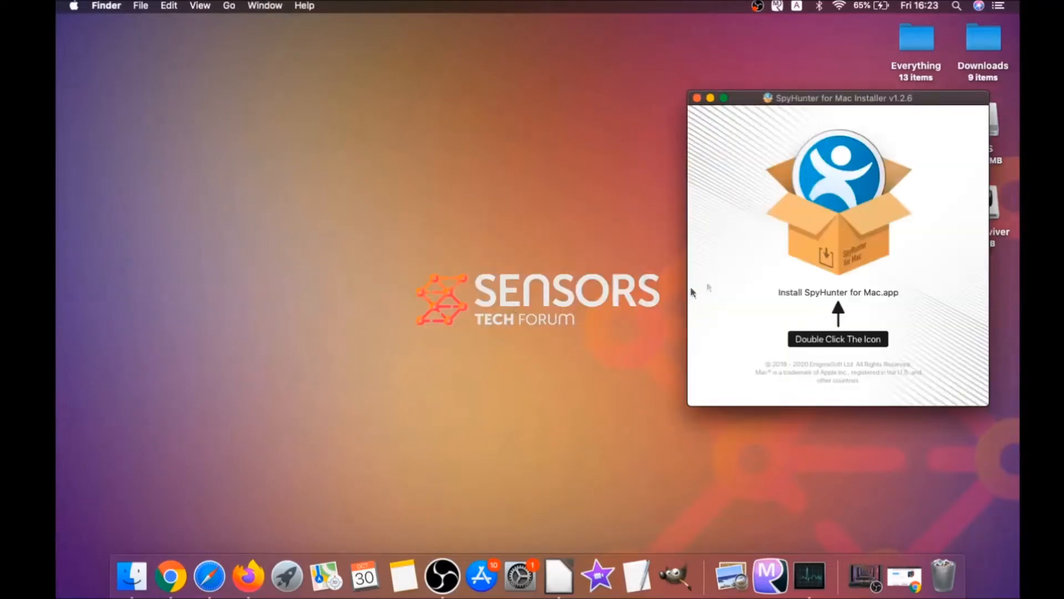
click(838, 204)
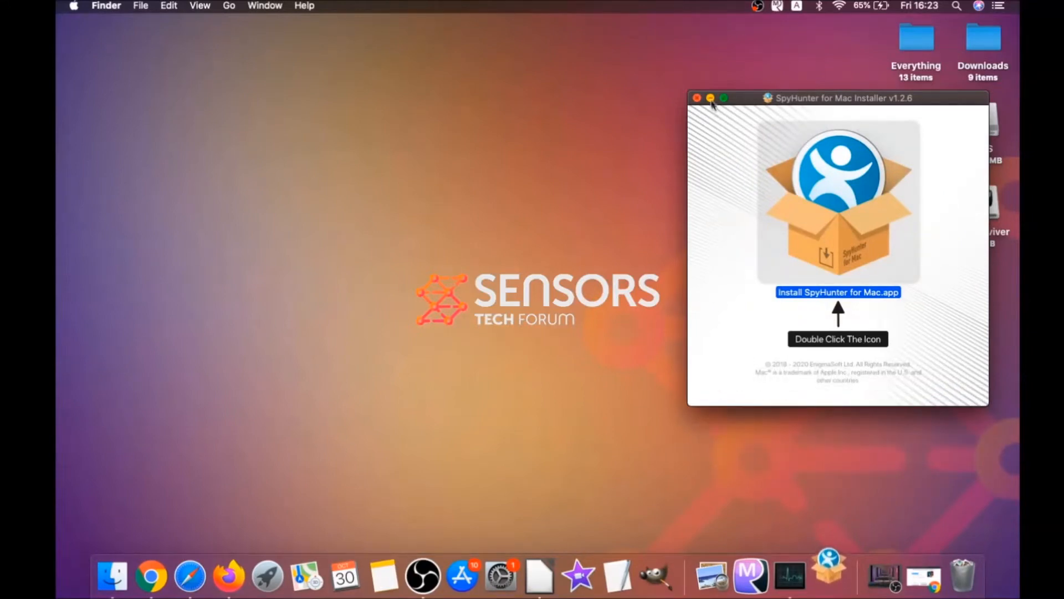
double_click(838, 197)
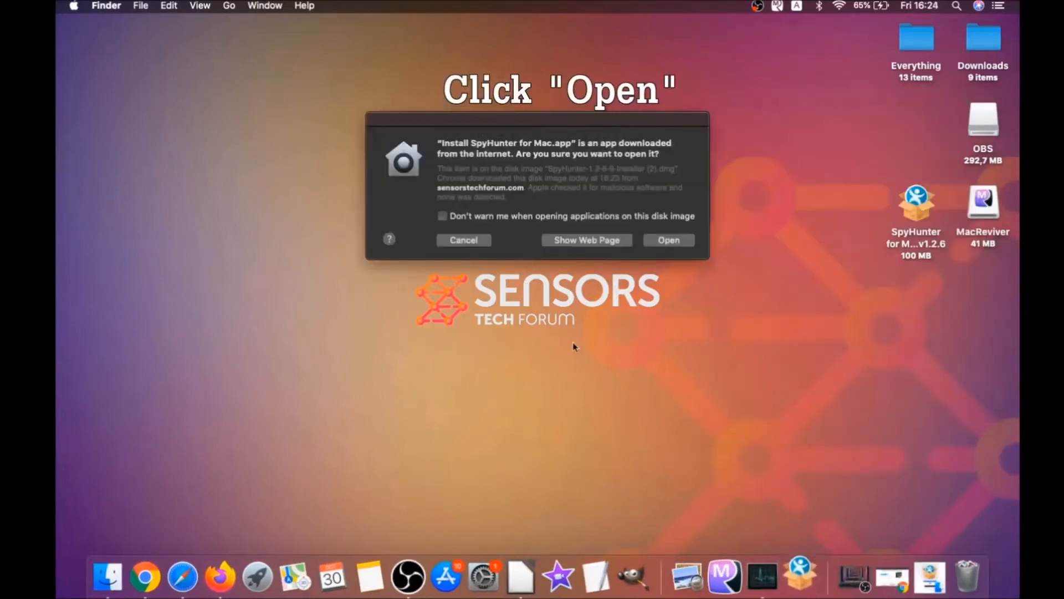
click(667, 239)
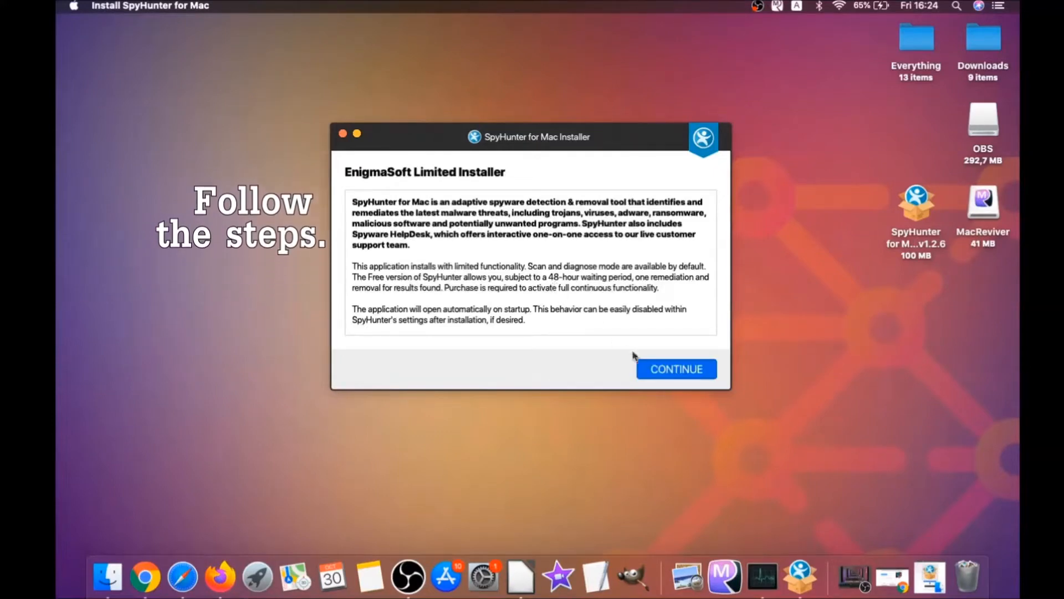
Step: Continue past the introduction, consent to the EULA/TOS and start installing SpyHunter
click(677, 368)
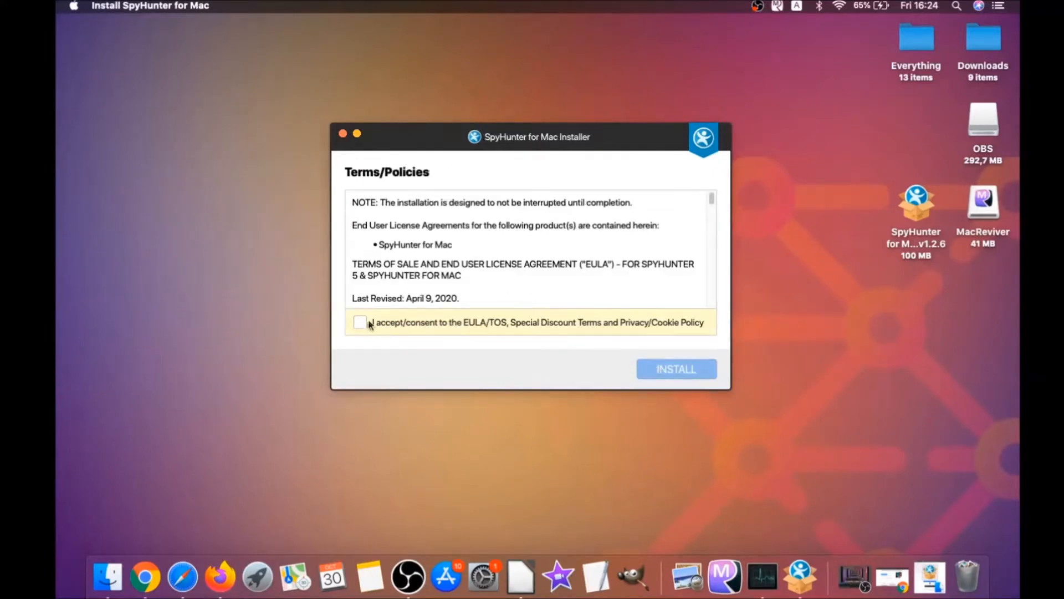
click(361, 322)
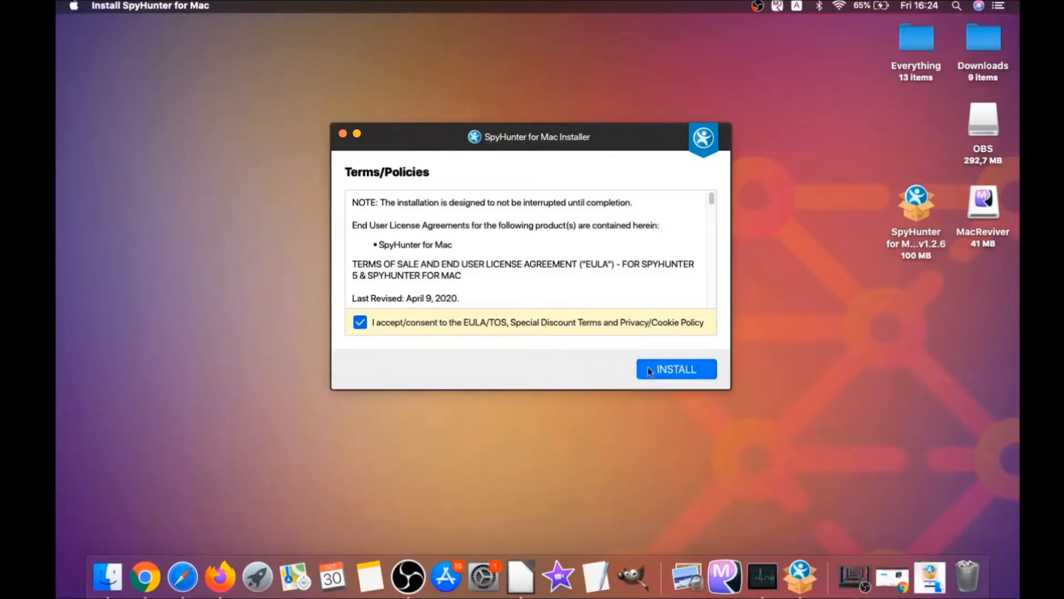
click(675, 368)
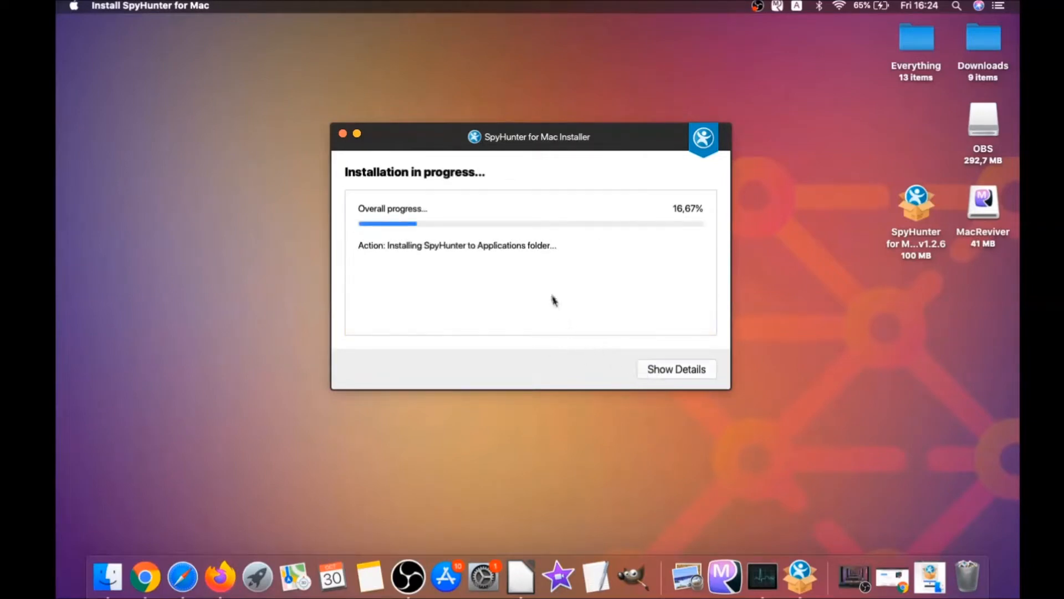
mouse_move(543, 282)
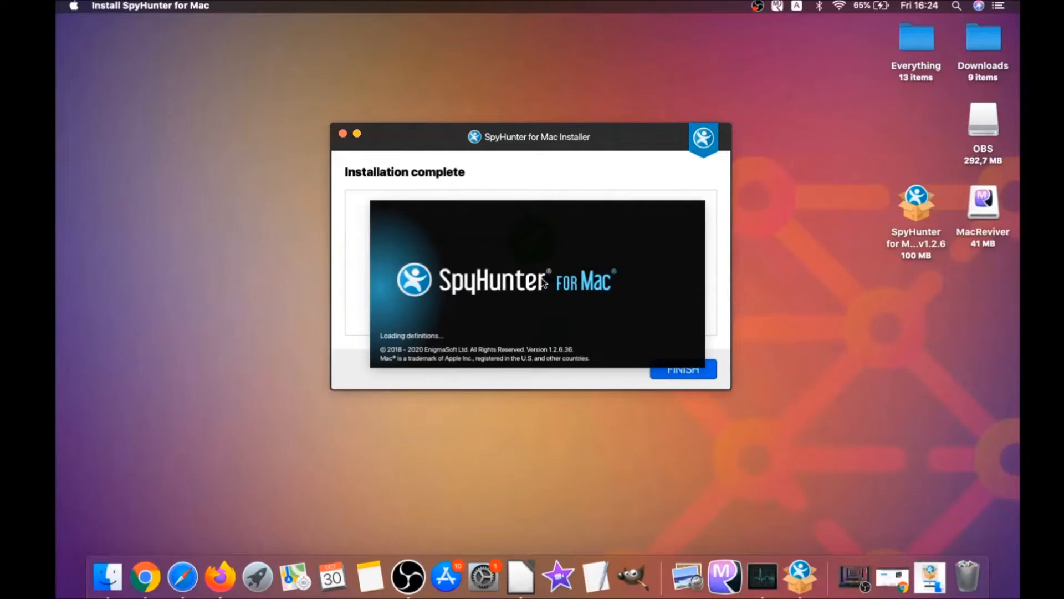
Step: Finish the installer and run Start Scan Now, finding 3 issues including MacReviverSetup.dmg malware
click(683, 369)
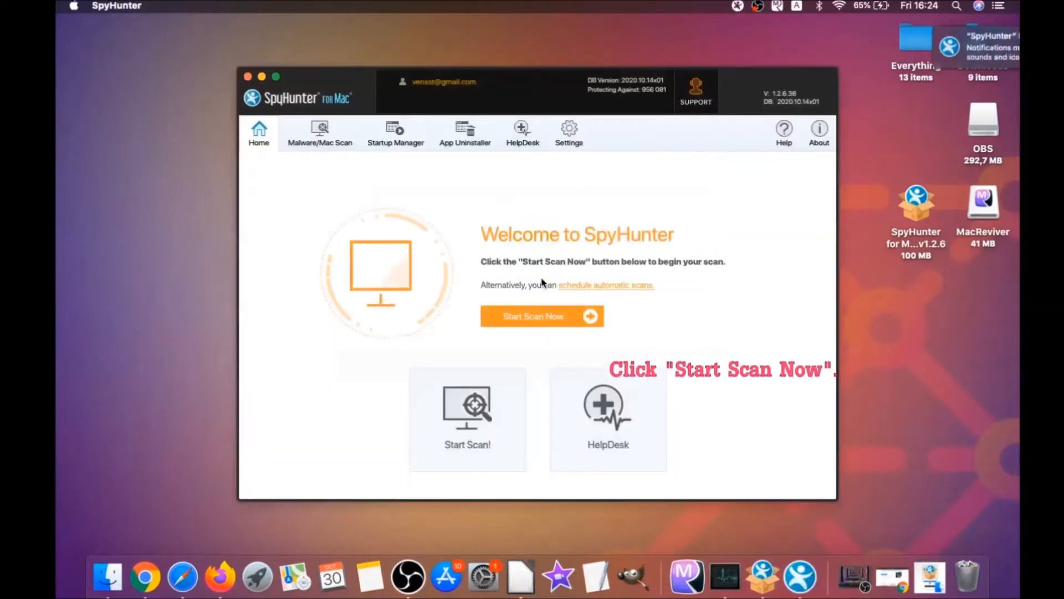
click(534, 316)
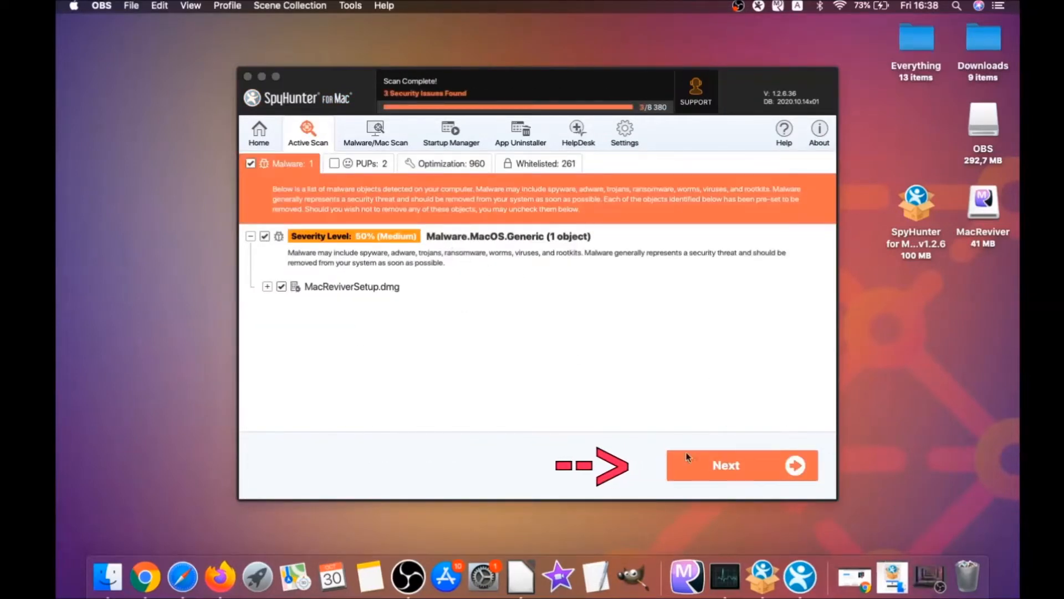
Step: Remove the malware file, then the two MacReviver PUPs from the PUPs tab, and finish the results
click(725, 465)
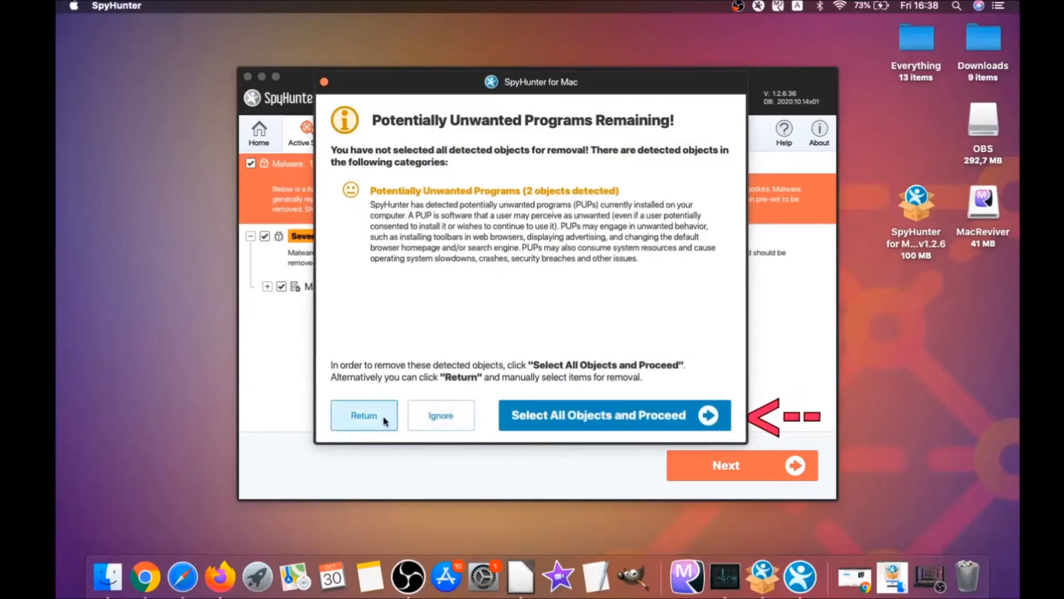
click(614, 415)
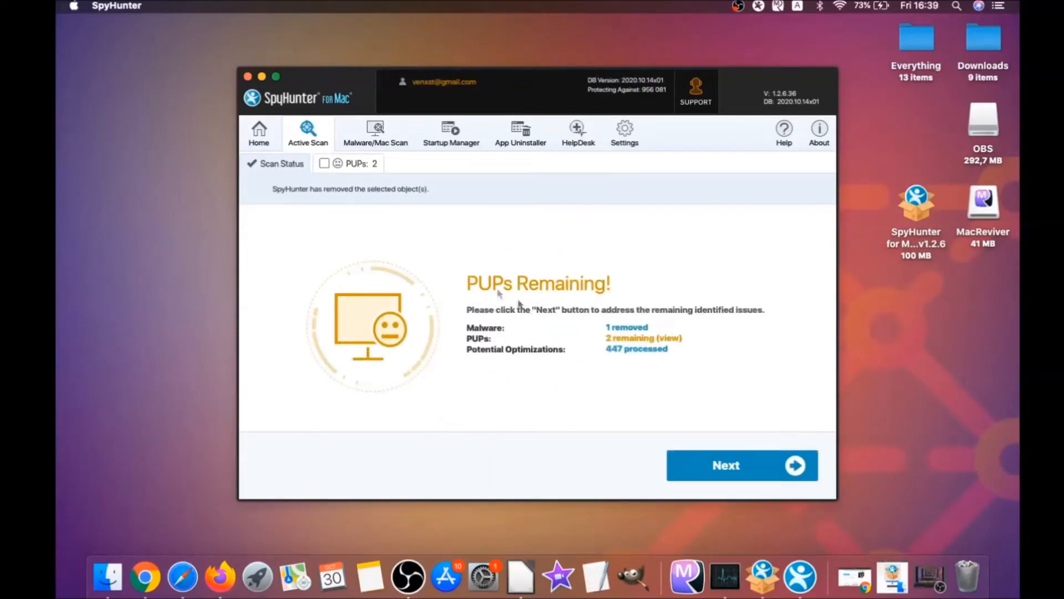
click(352, 164)
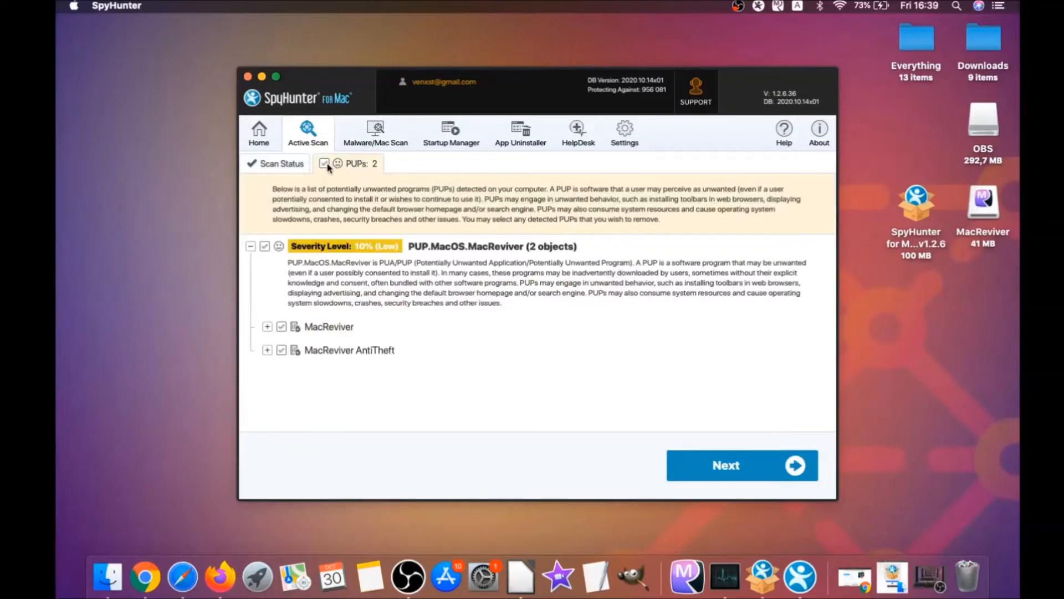
click(741, 465)
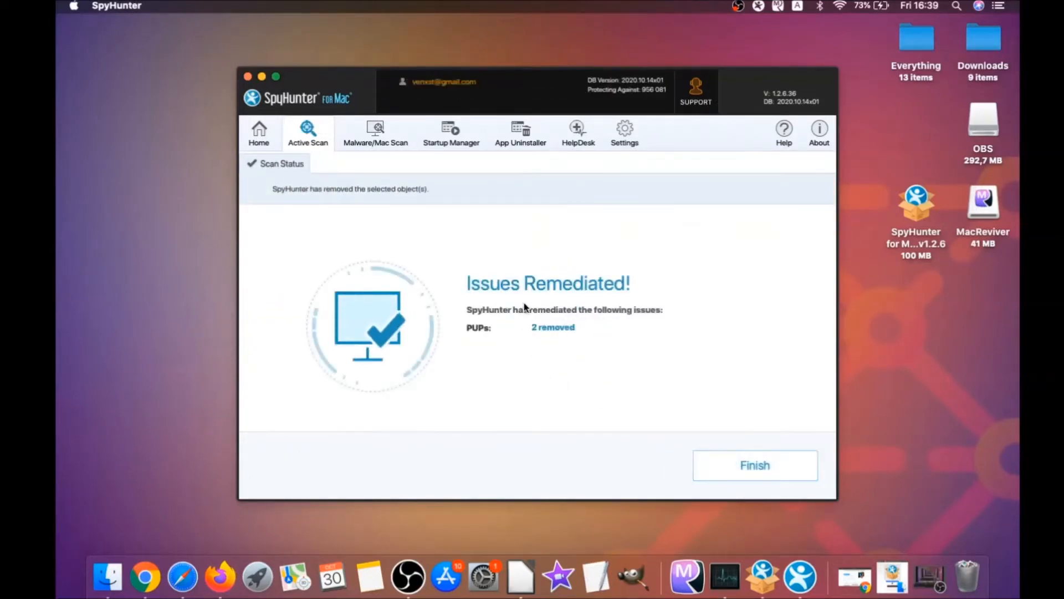
mouse_move(634, 377)
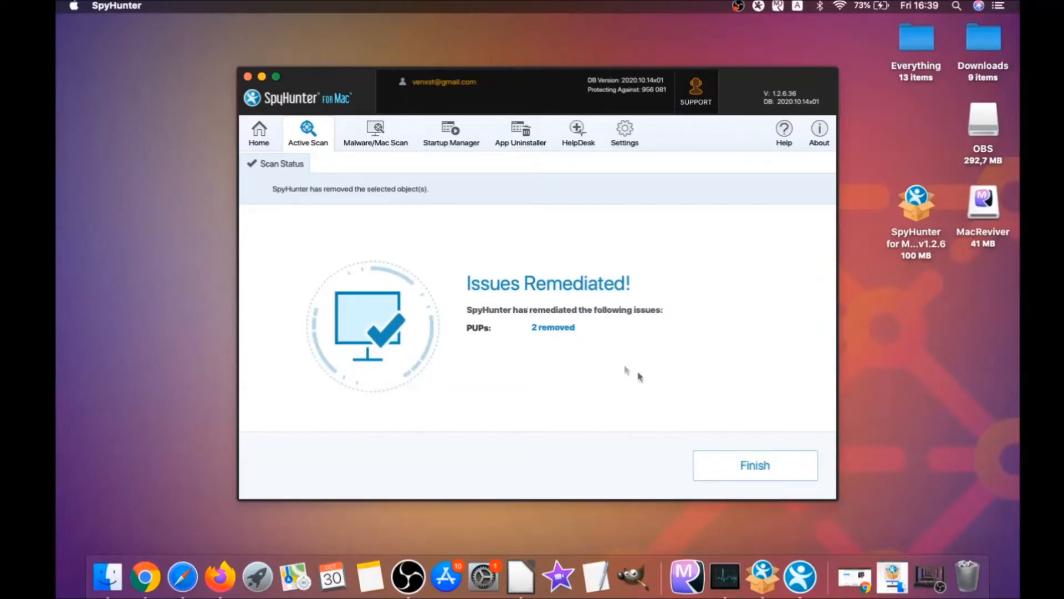
click(754, 465)
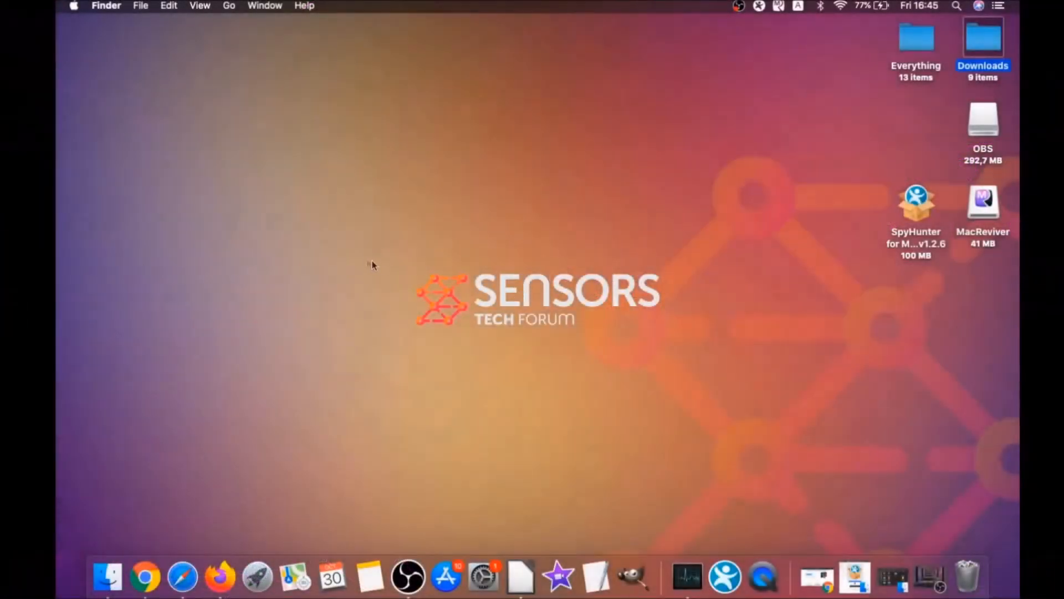
Step: Check the Applications folder via Finder's Go menu, where MacReviver.app is still listed, then close it
click(229, 5)
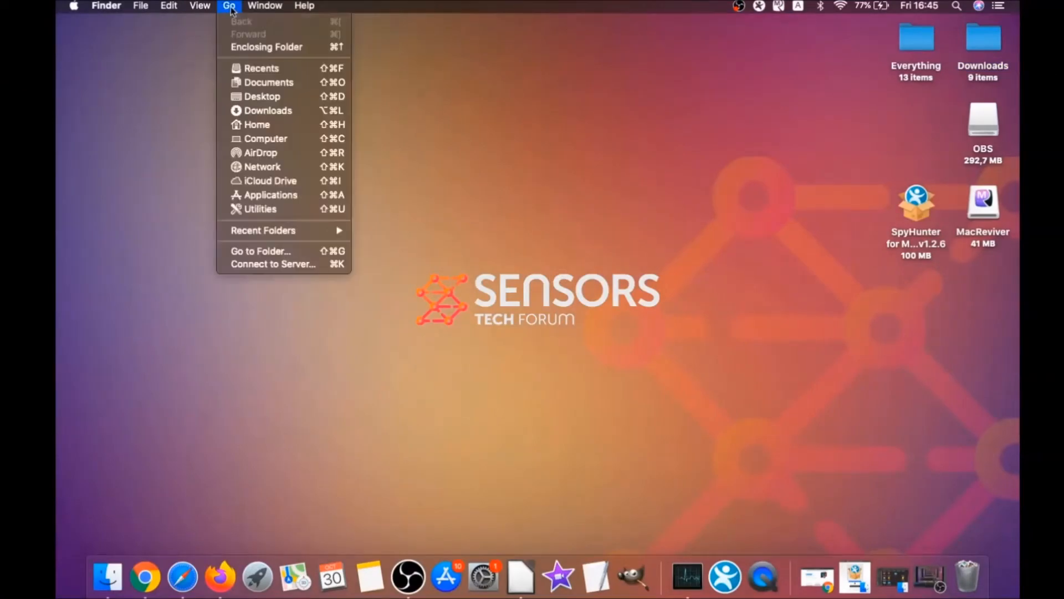
mouse_move(268, 195)
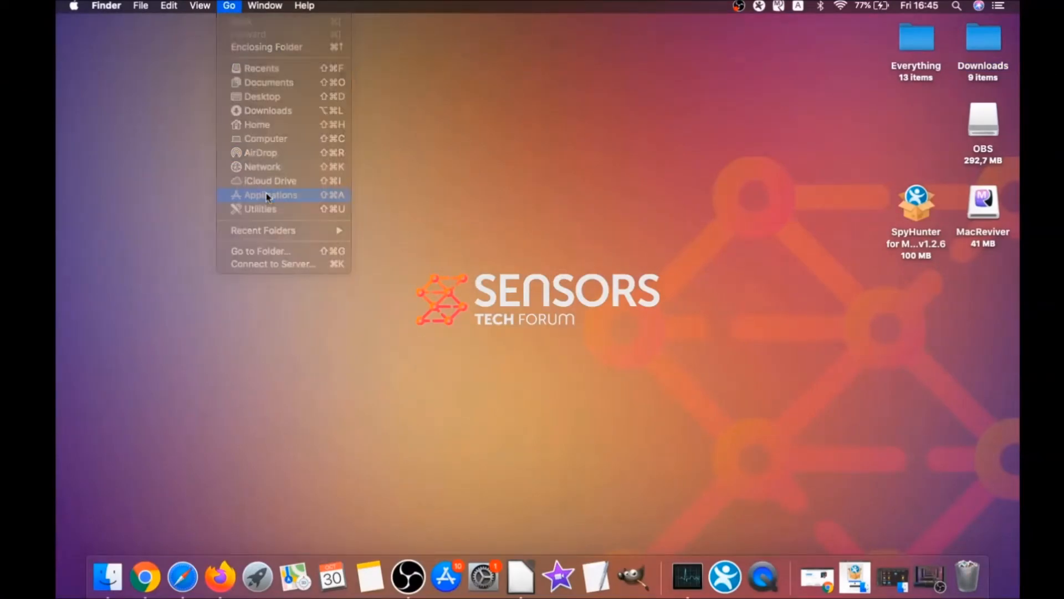
click(268, 195)
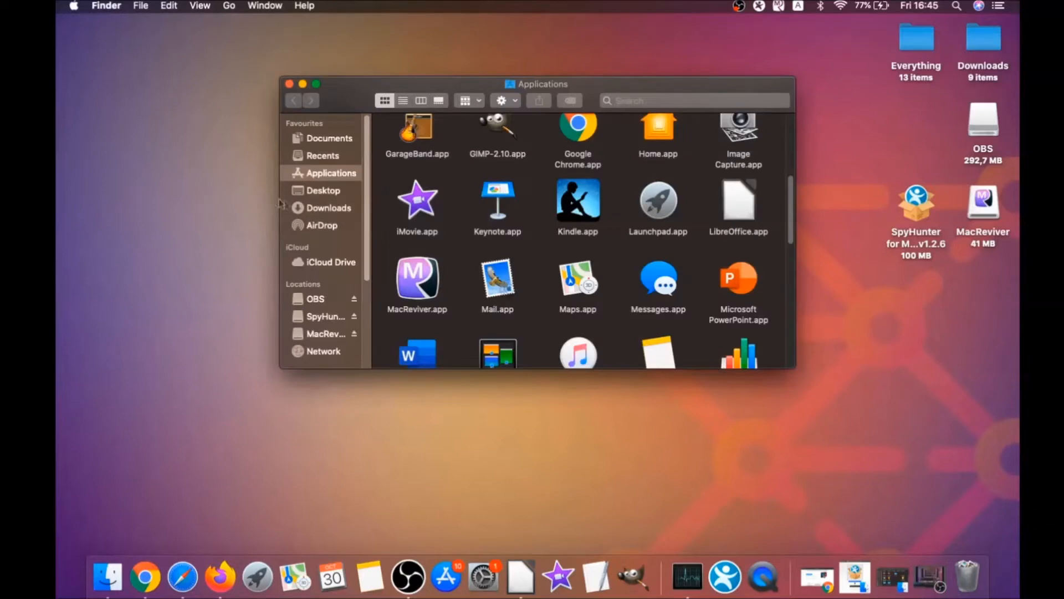
click(417, 281)
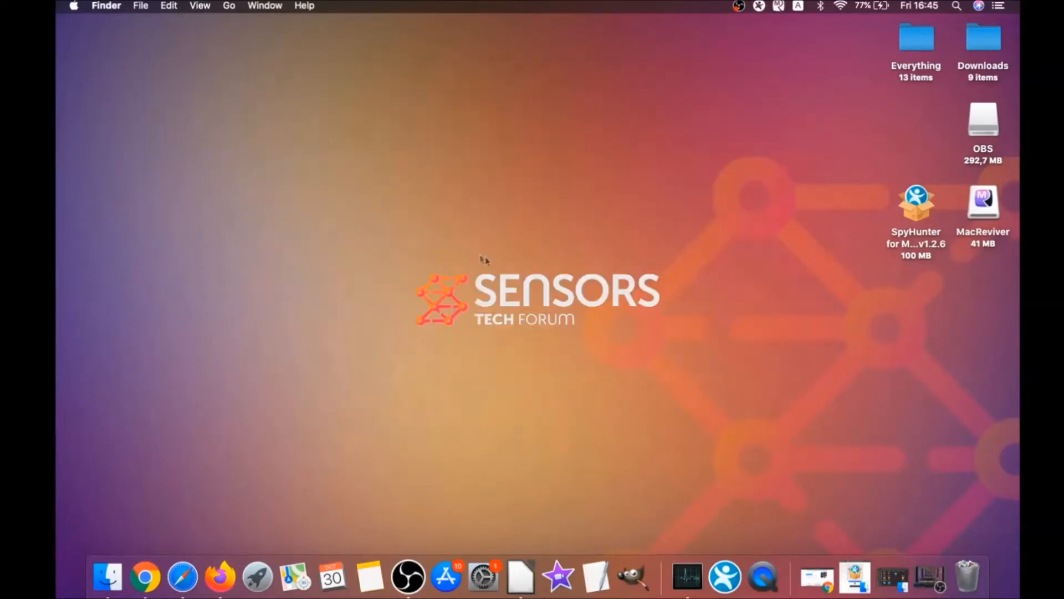
mouse_move(265, 60)
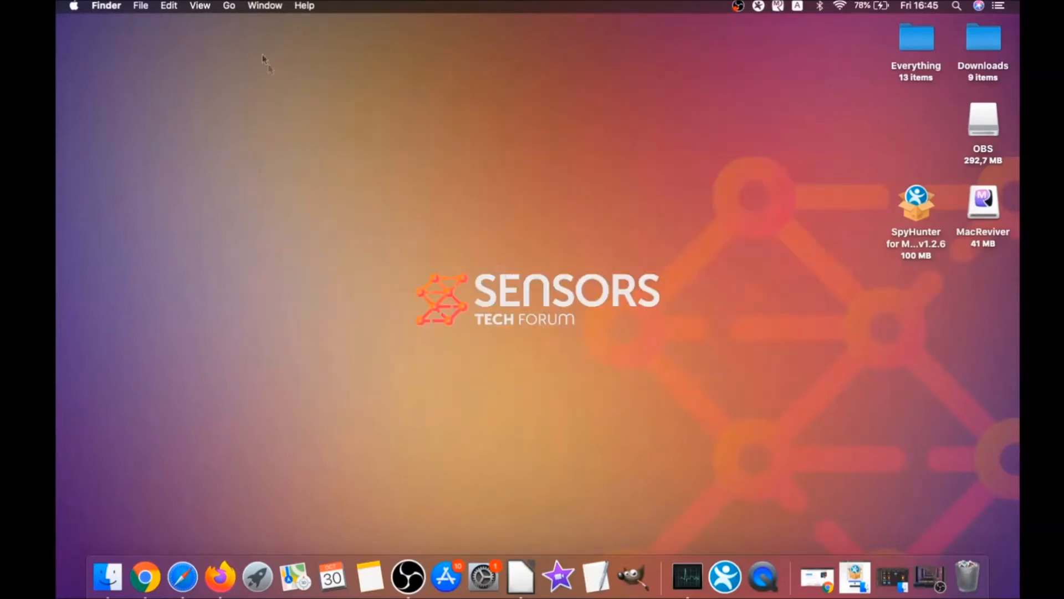
Step: Go to the Utilities folder and launch Activity Monitor.app
click(228, 6)
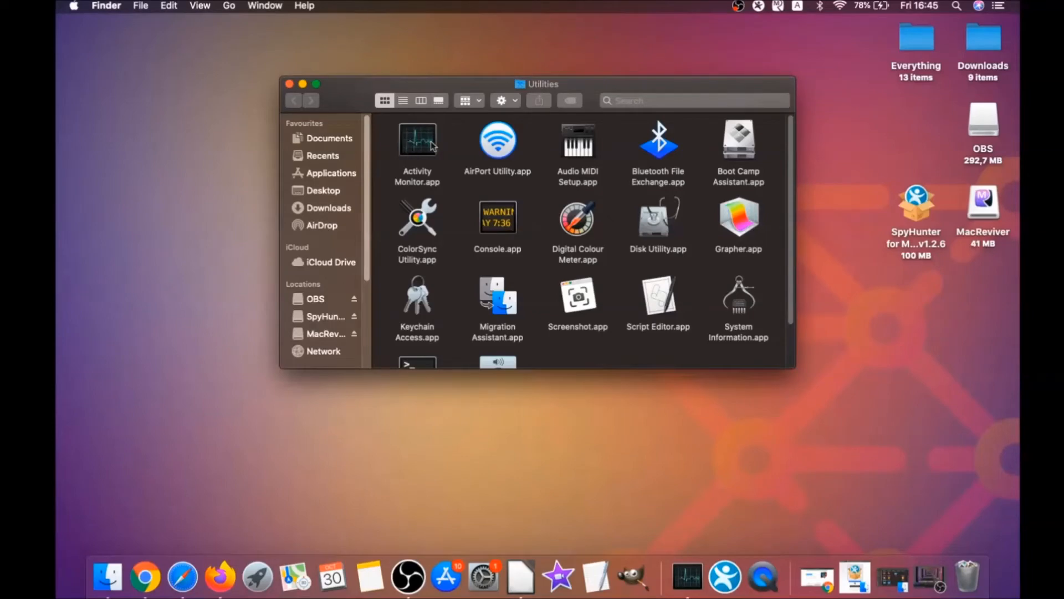
double_click(417, 141)
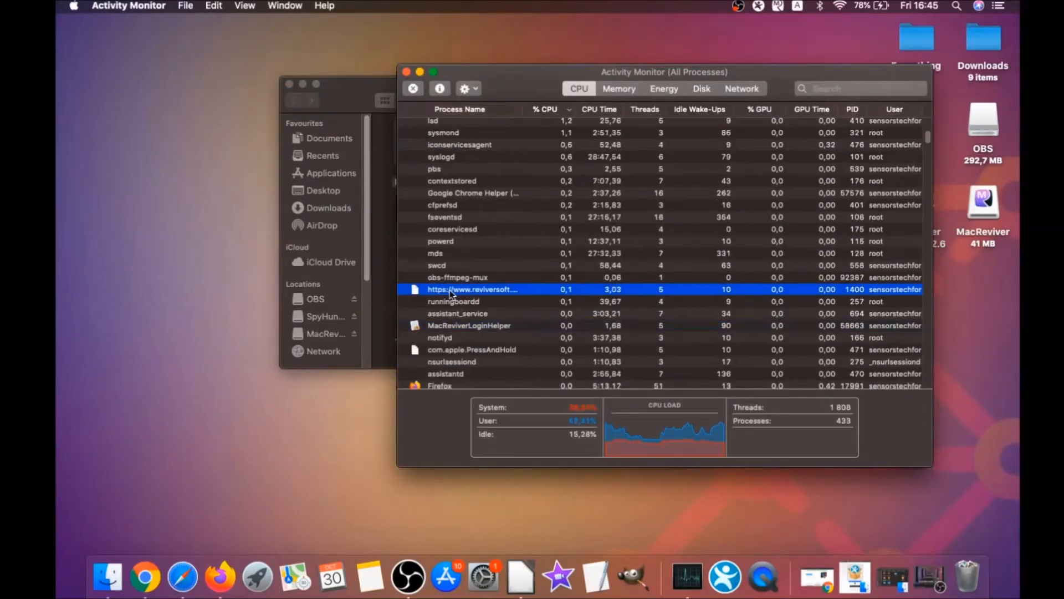
Step: Dismiss the quit prompt for lsd, force quit MacReviverLoginHelper, then close Activity Monitor back to the desktop
scroll(down, 3)
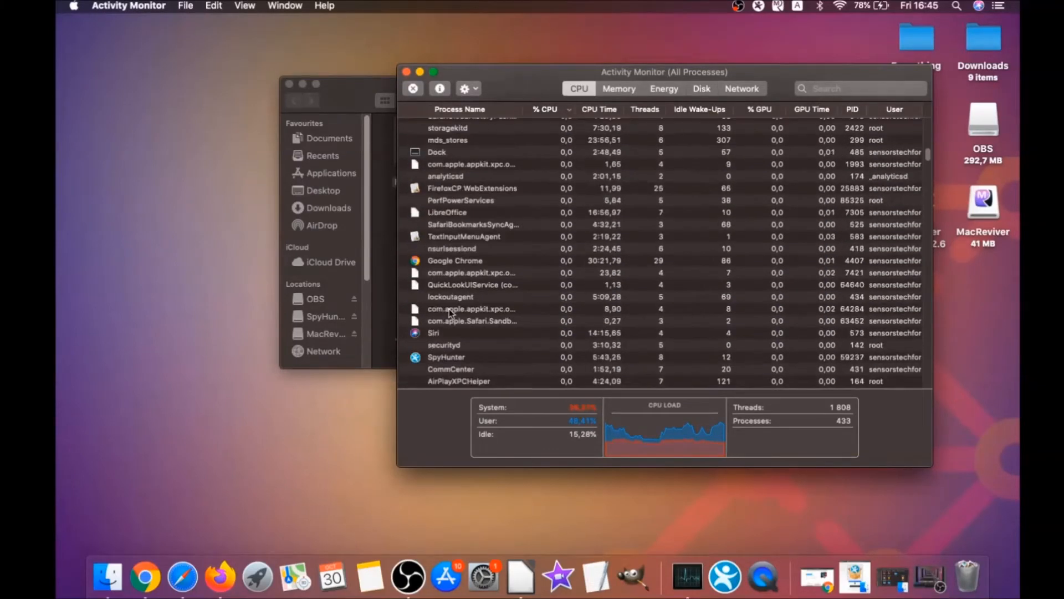
scroll(down, 3)
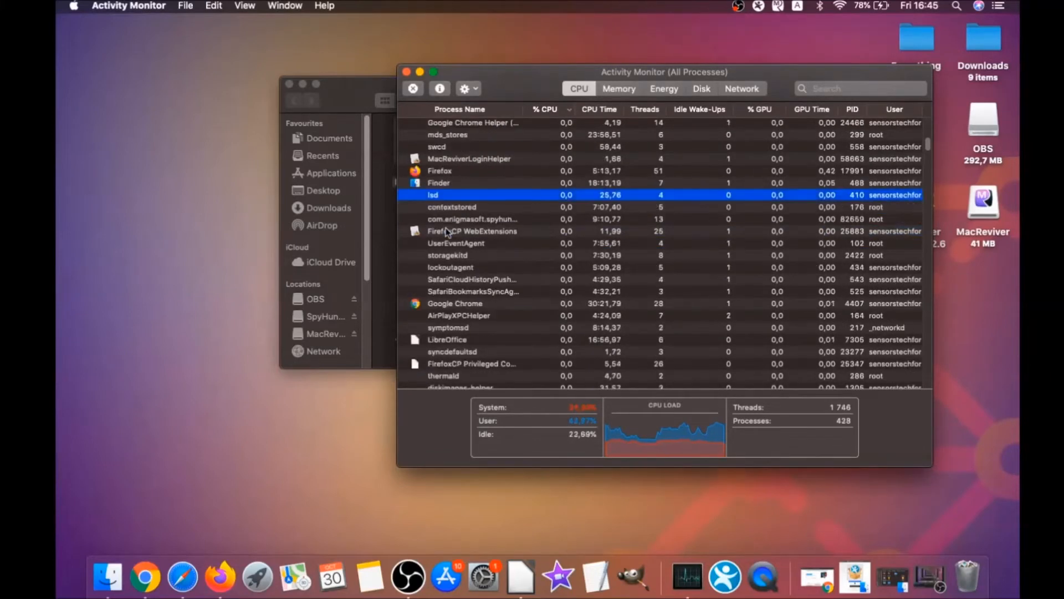
click(412, 88)
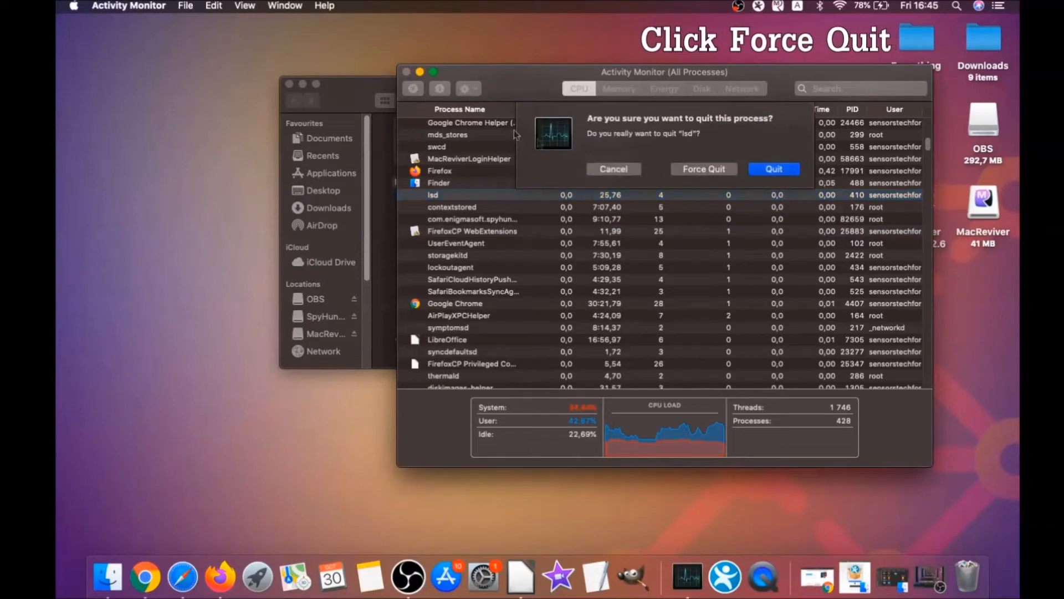
click(704, 169)
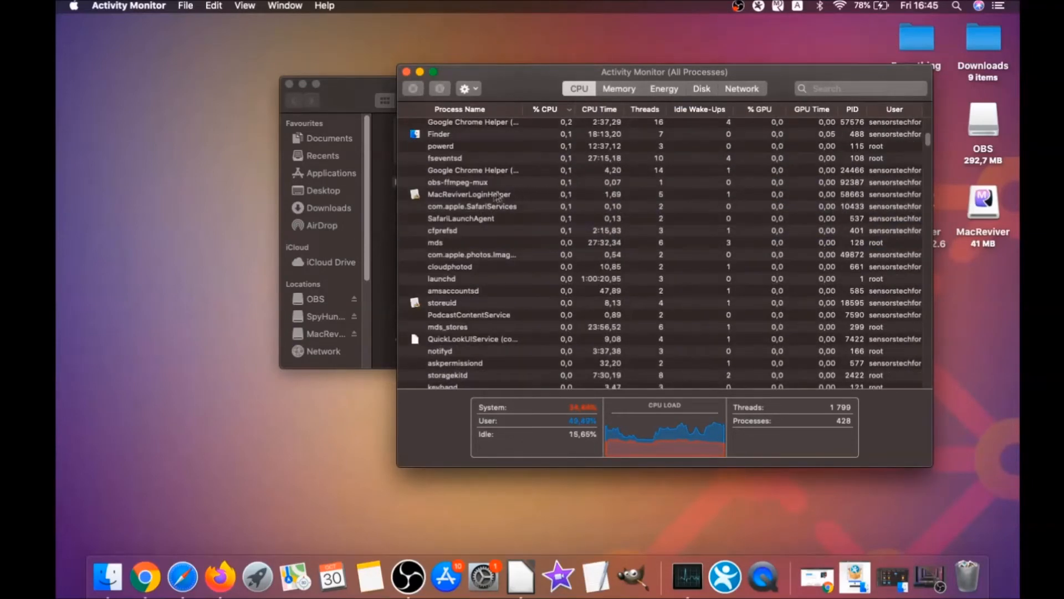
click(412, 89)
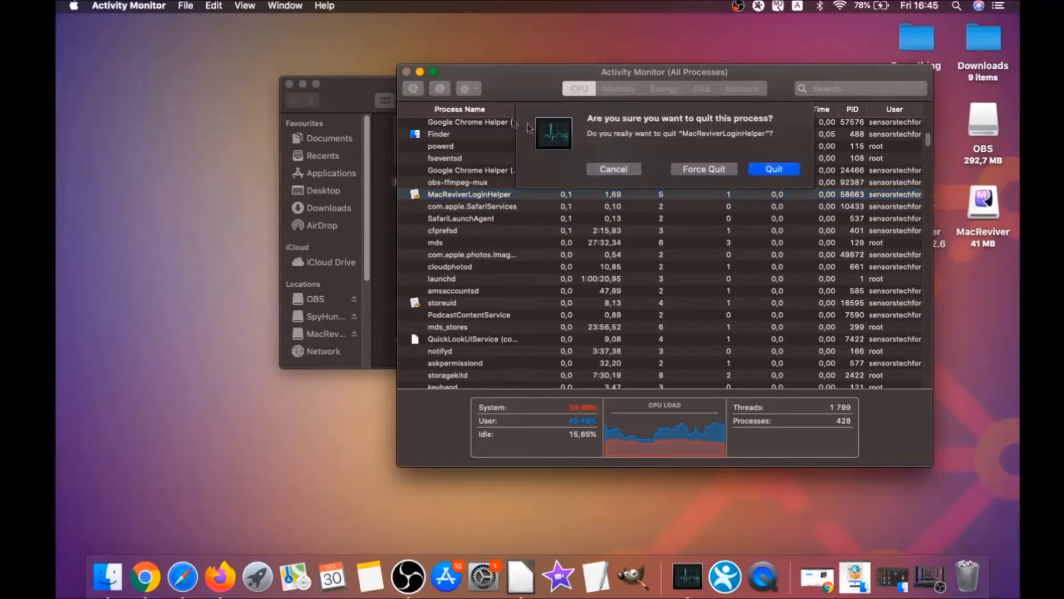
click(773, 169)
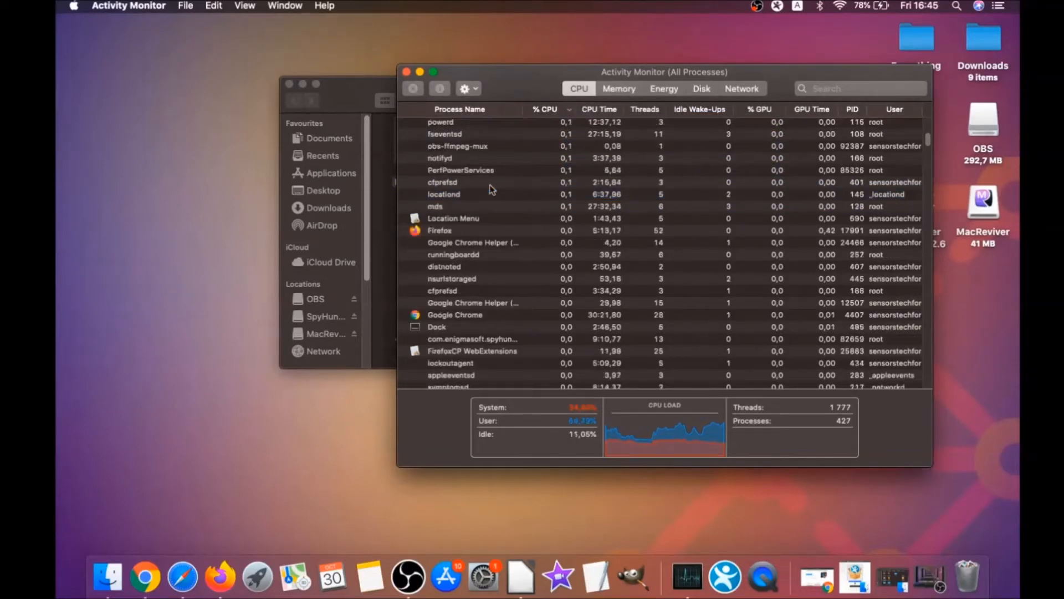
click(543, 110)
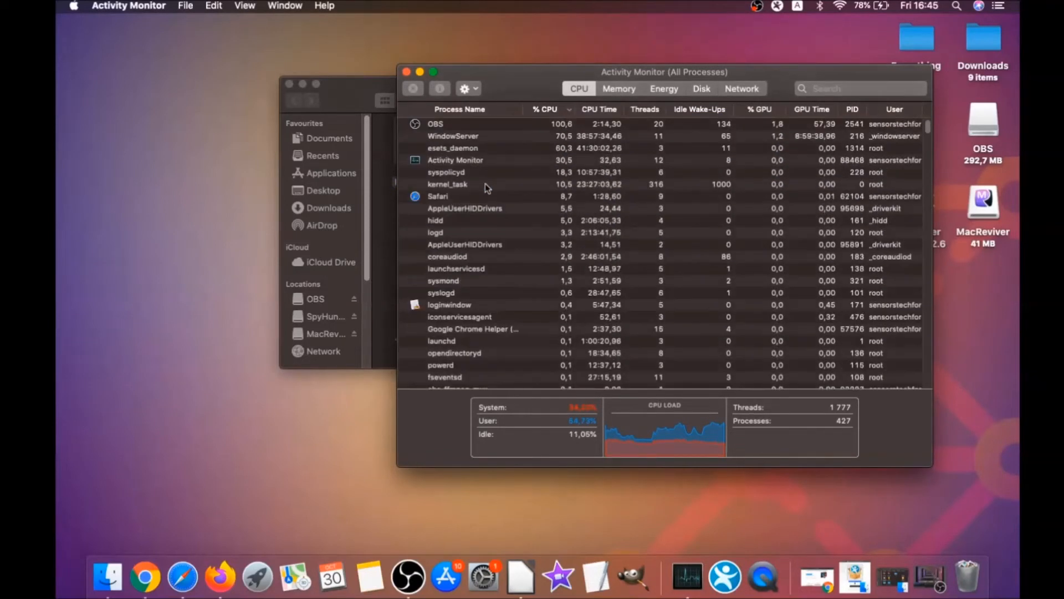
click(407, 71)
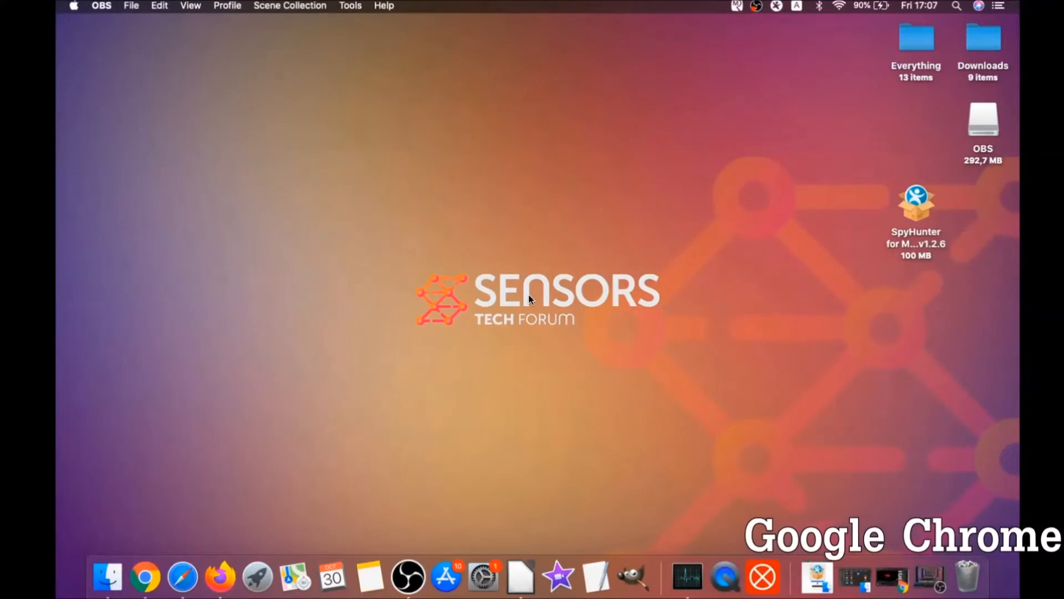
Step: Relaunch Chrome and enter the settings address for the clear browsing data page
click(145, 577)
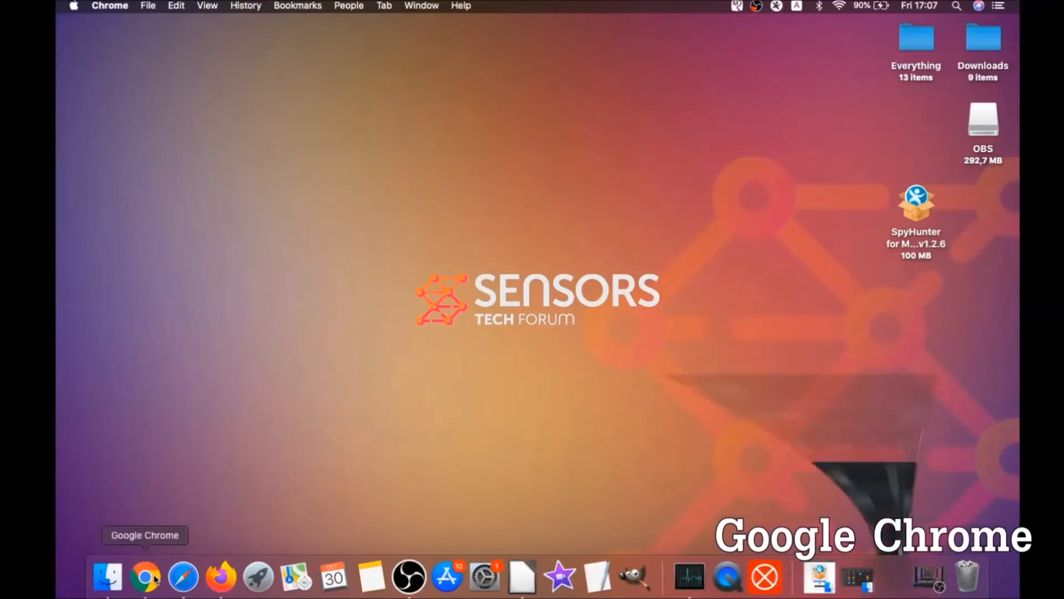
click(145, 577)
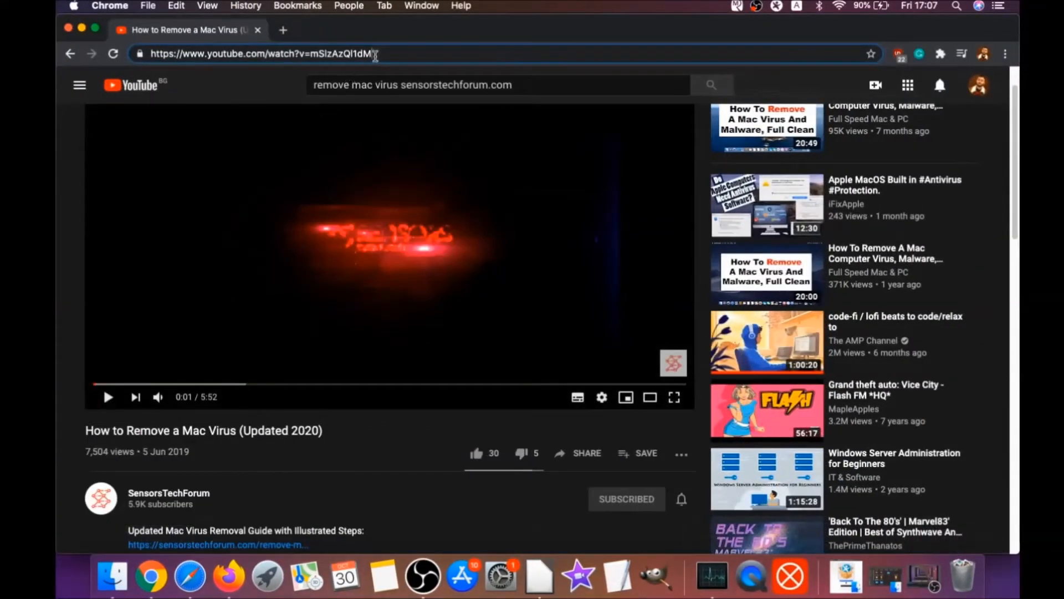
text(about:)
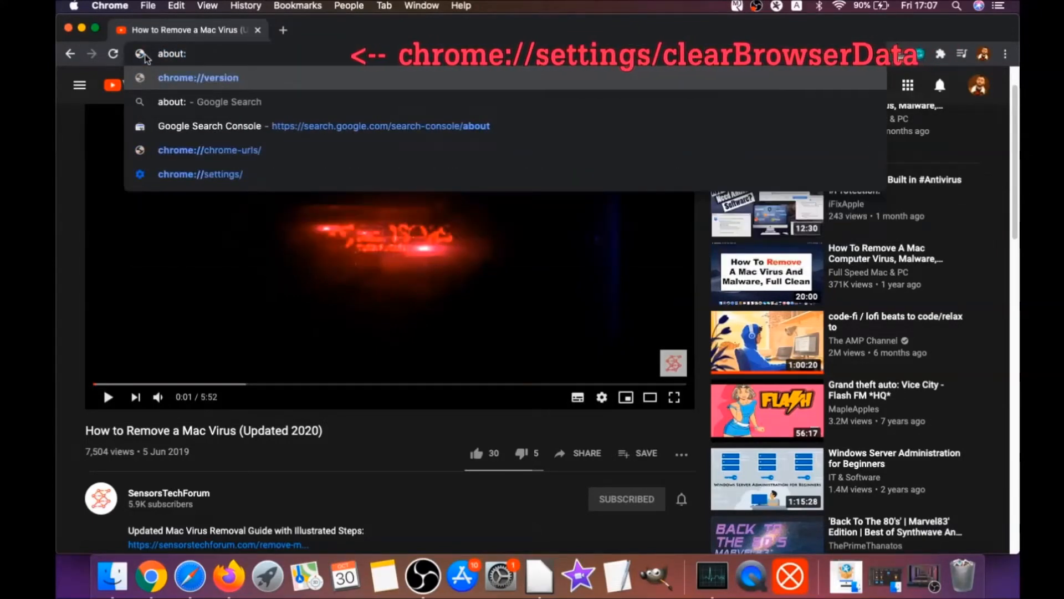
text(settings/clearBrowserData)
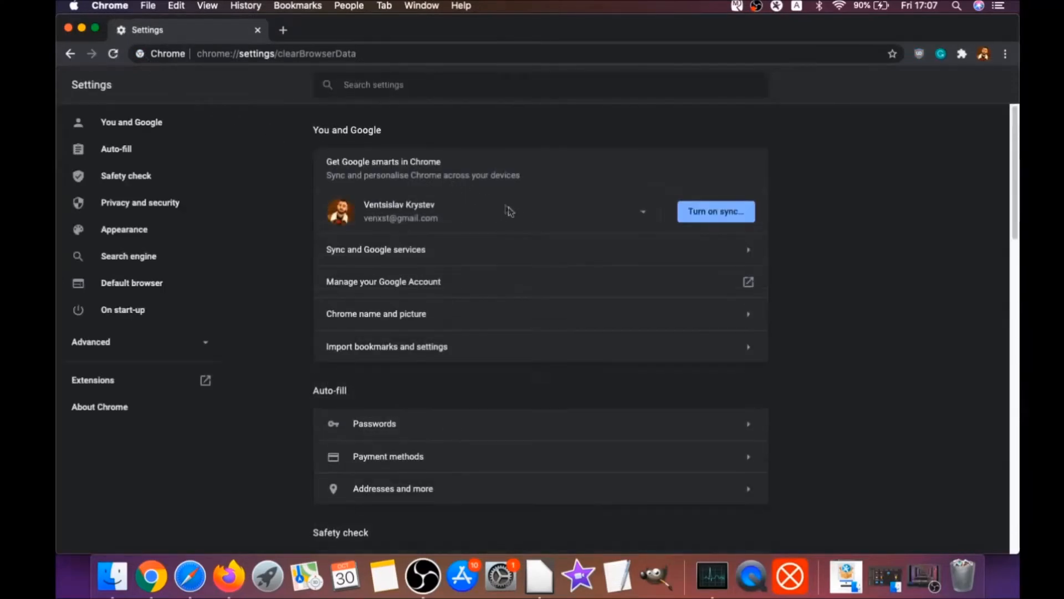
Step: Clear Chrome's history, downloads, cookies and cache for All time, keeping saved passwords
click(492, 224)
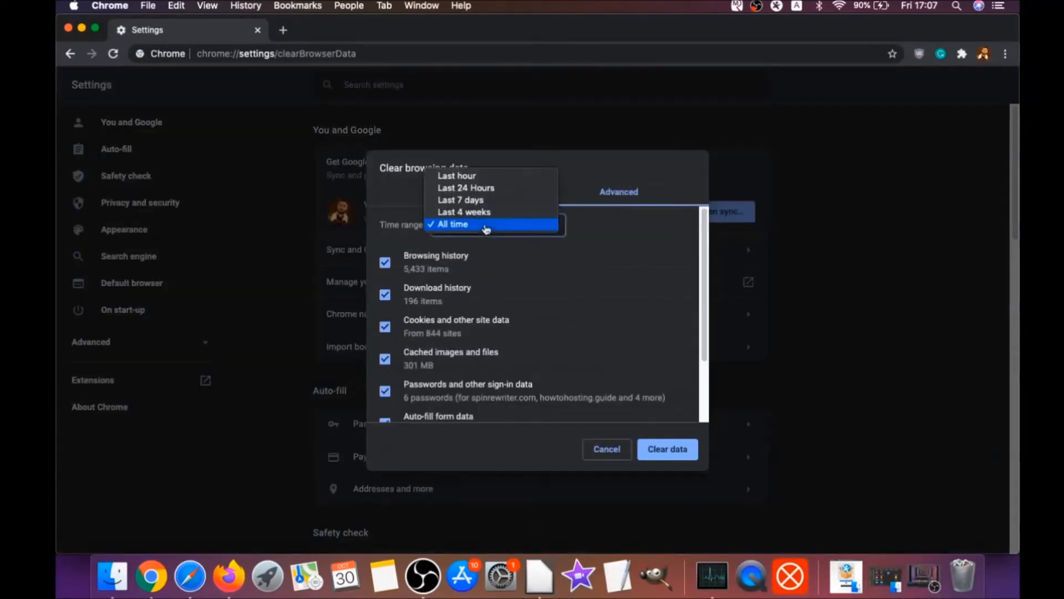
click(451, 224)
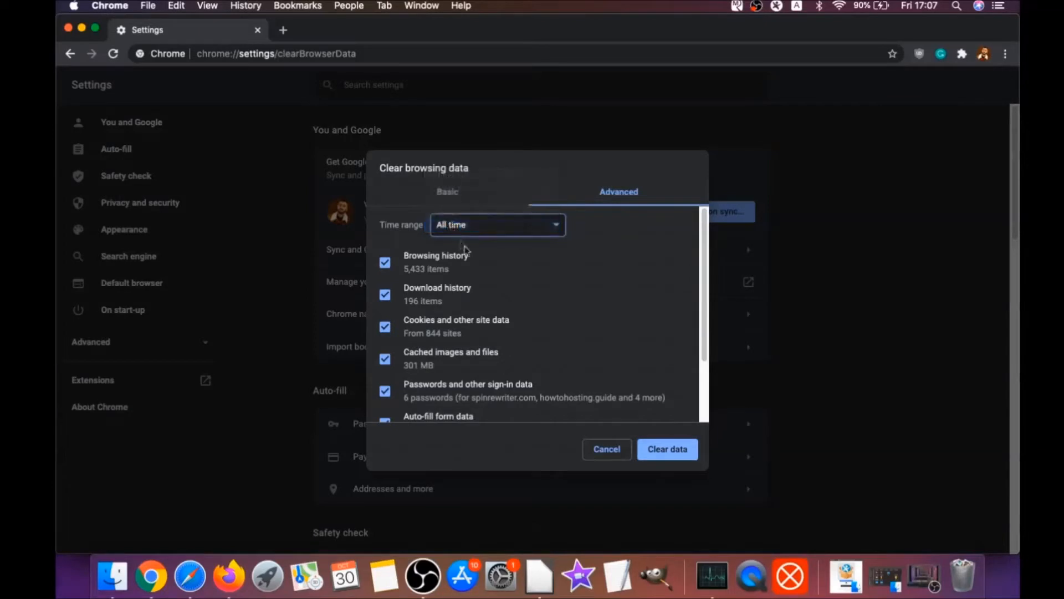
scroll(down, 3)
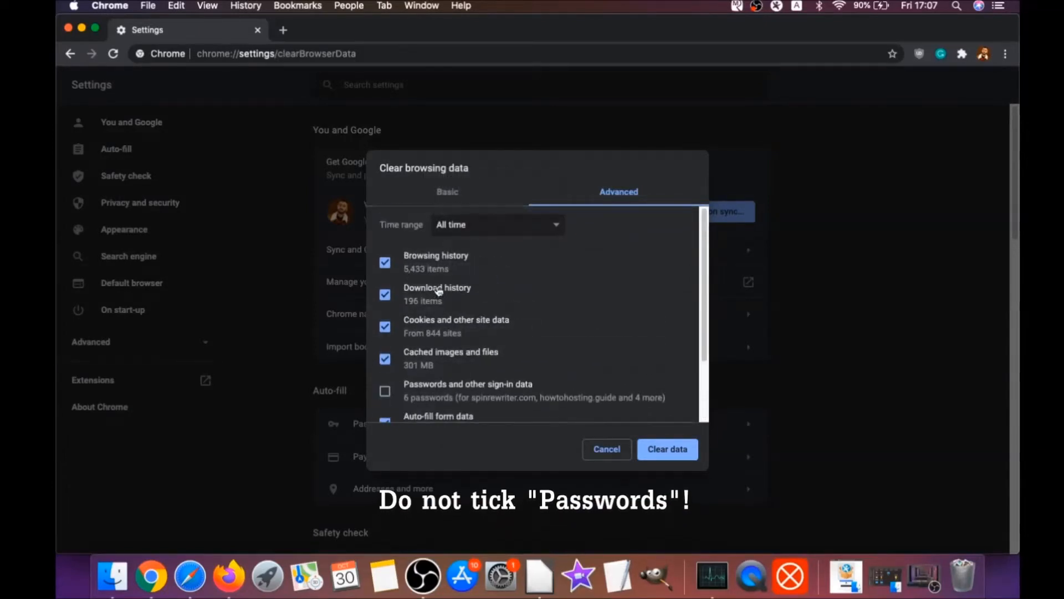
scroll(down, 3)
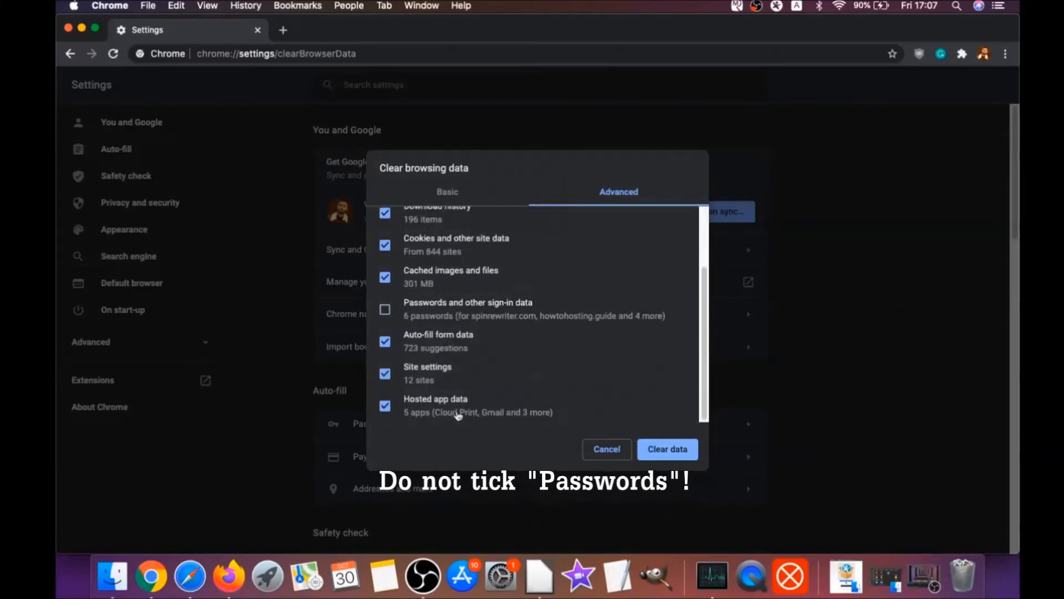
click(666, 449)
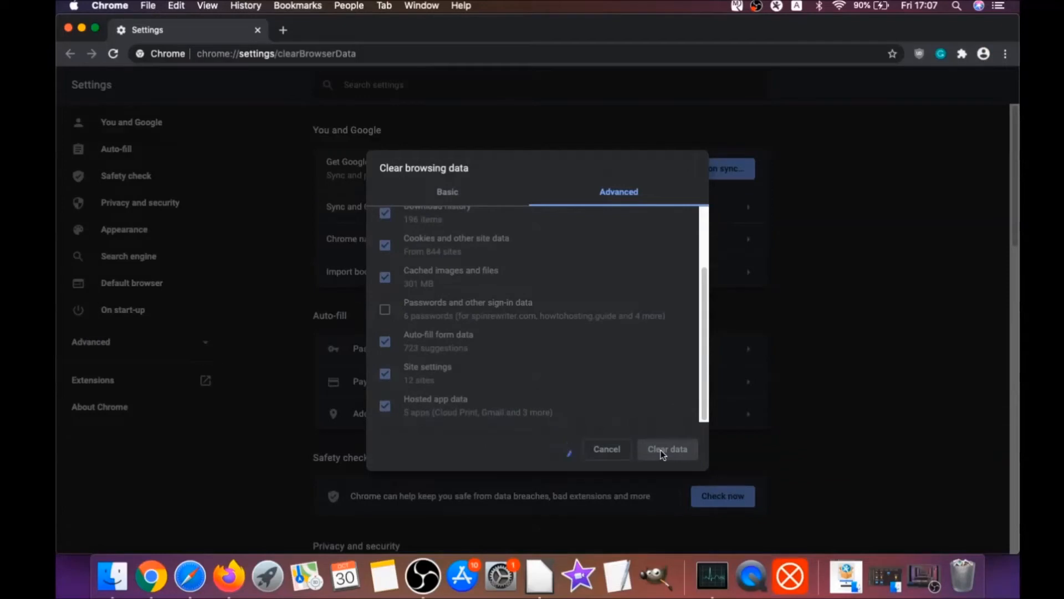
click(667, 449)
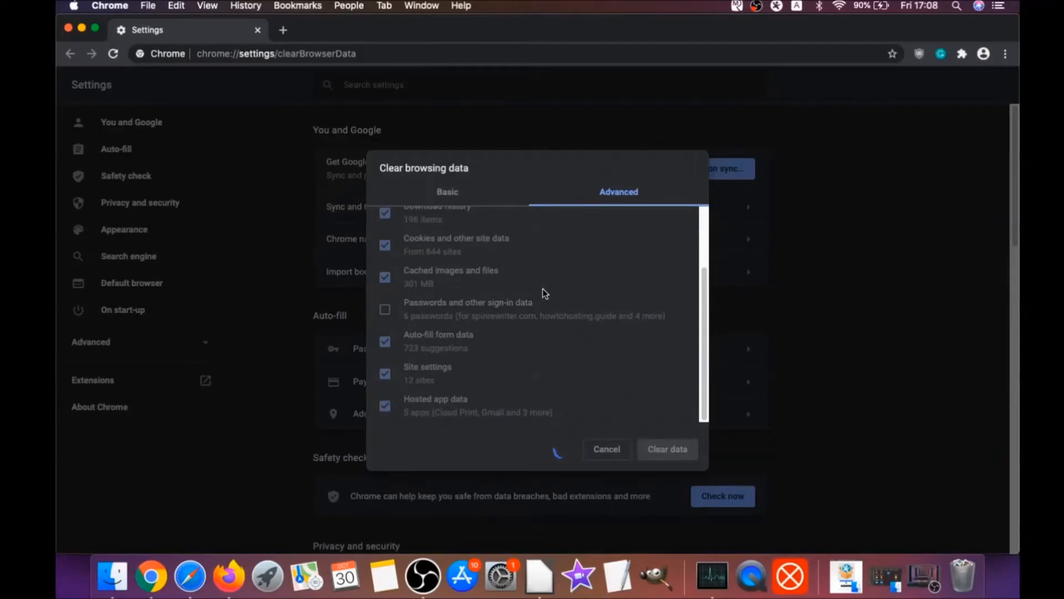
click(605, 449)
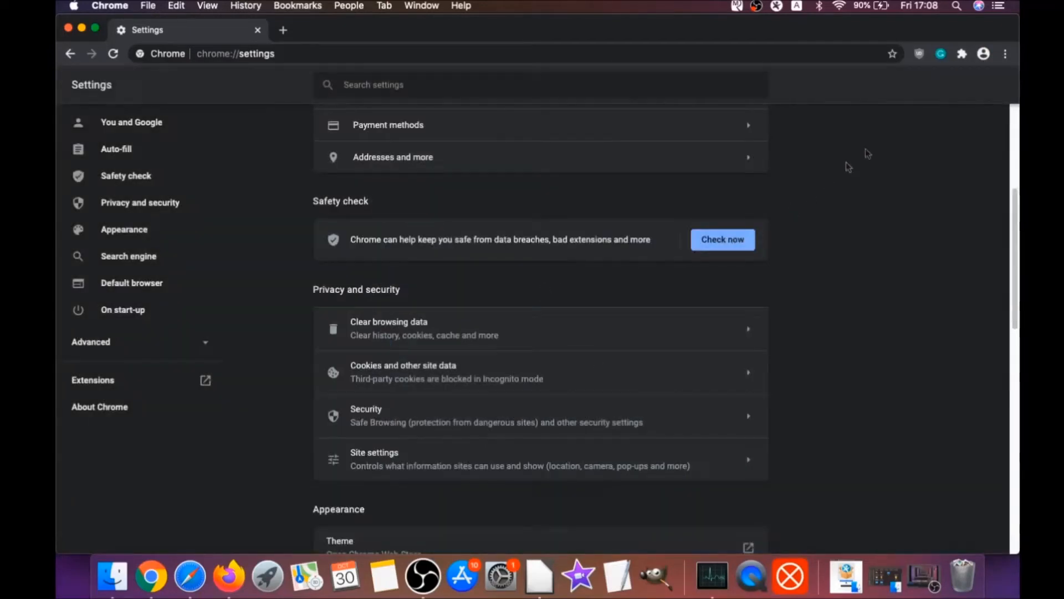
Step: Remove the uBlock Origin extension from Chrome's Extensions page and confirm
click(1006, 53)
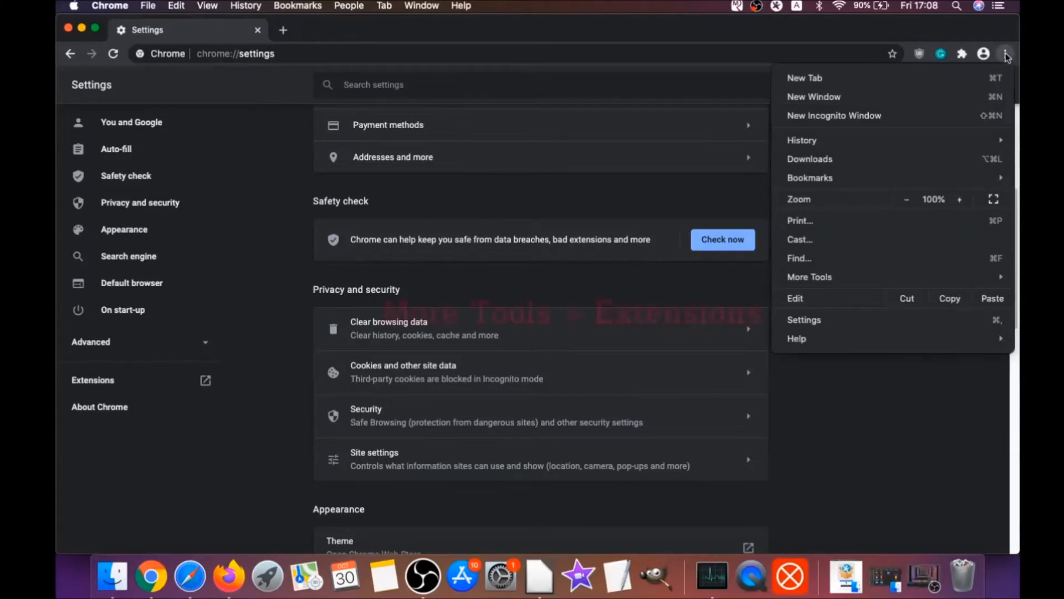
mouse_move(876, 280)
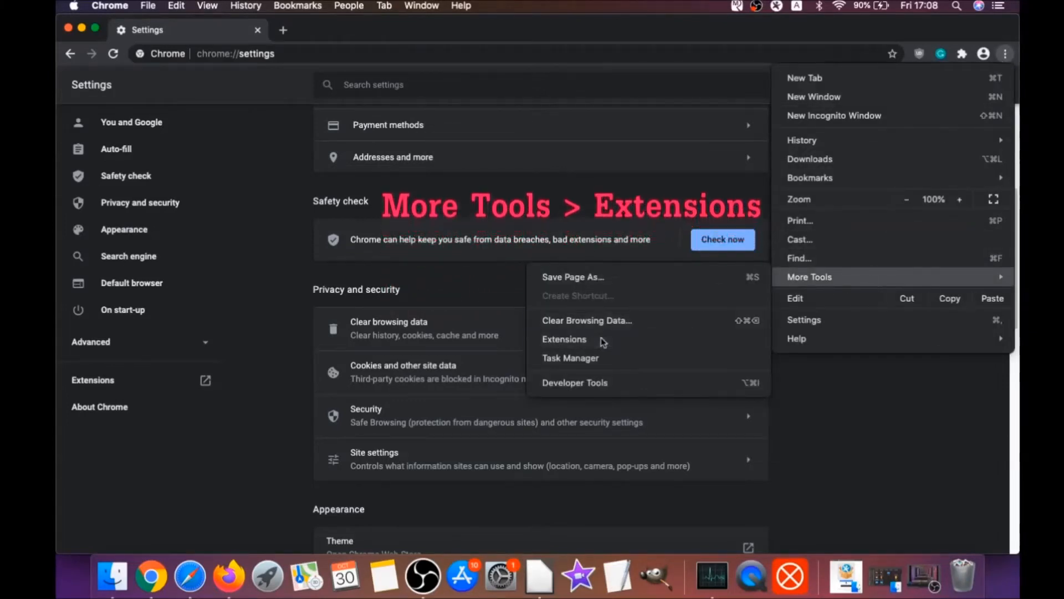
click(564, 339)
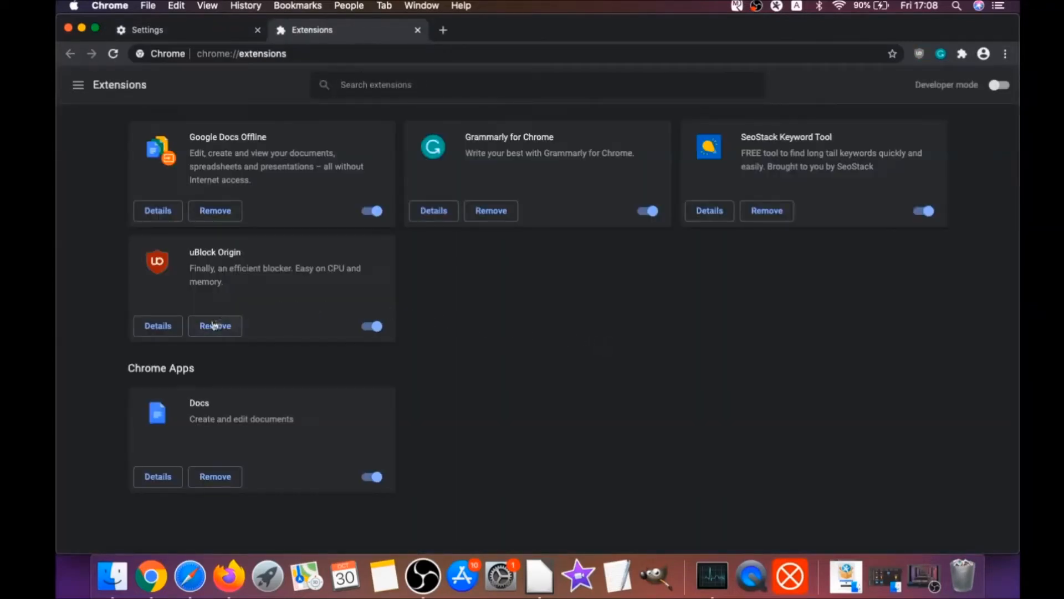
click(214, 326)
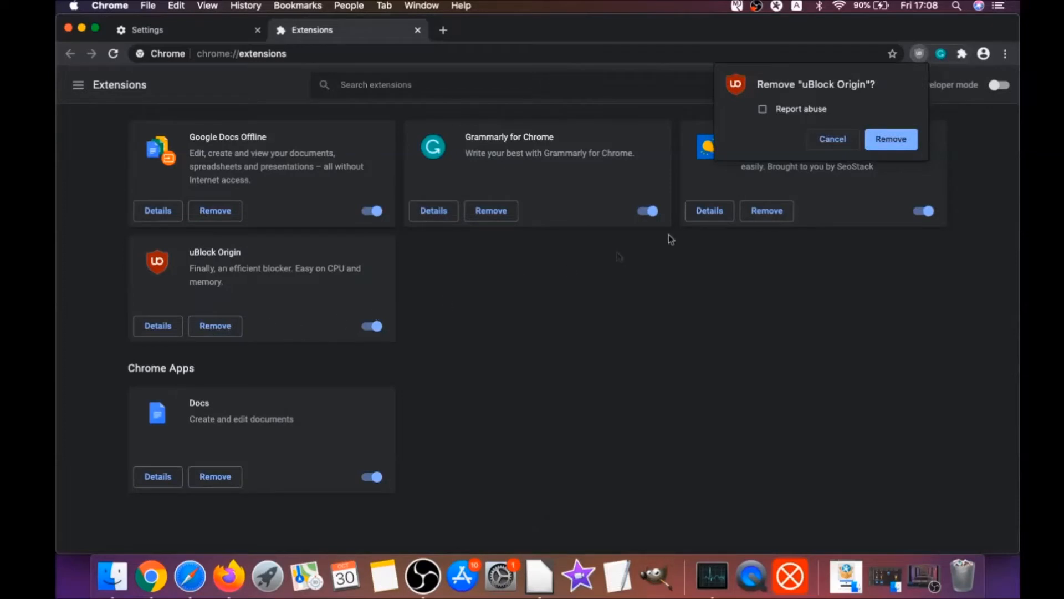
click(891, 139)
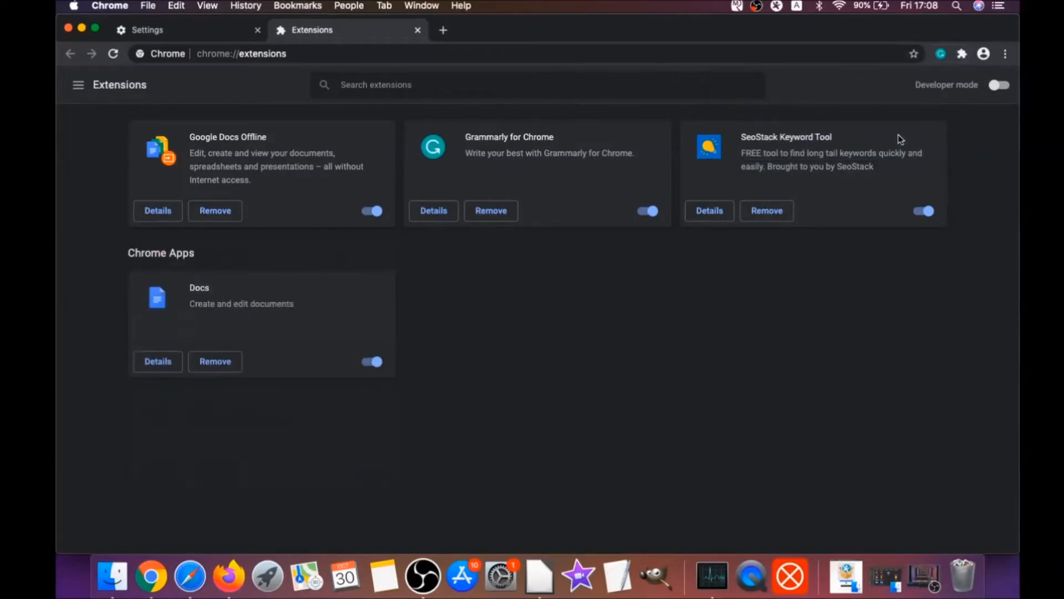
mouse_move(306, 189)
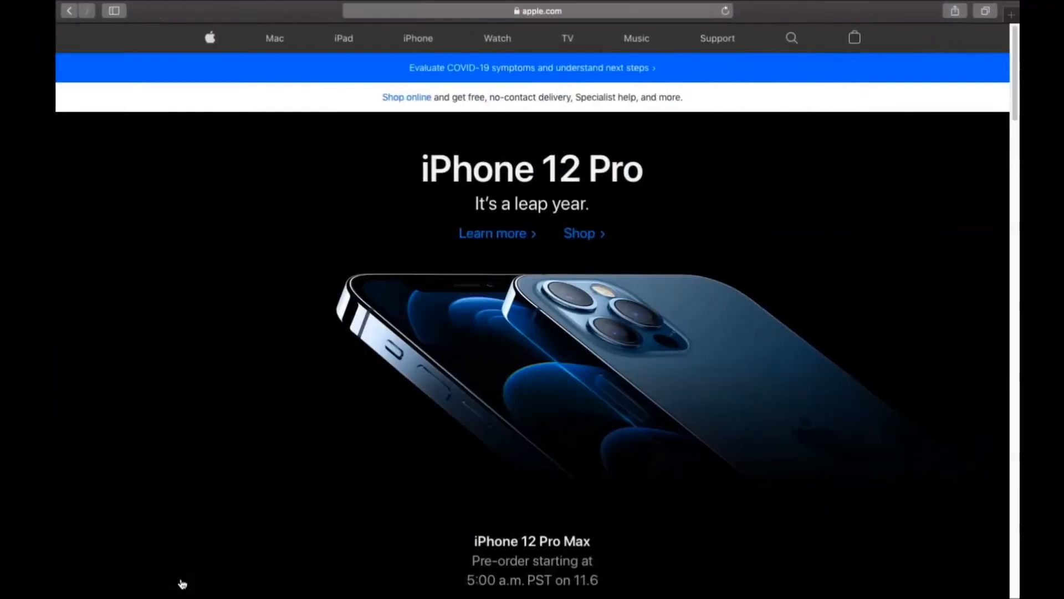
mouse_move(226, 17)
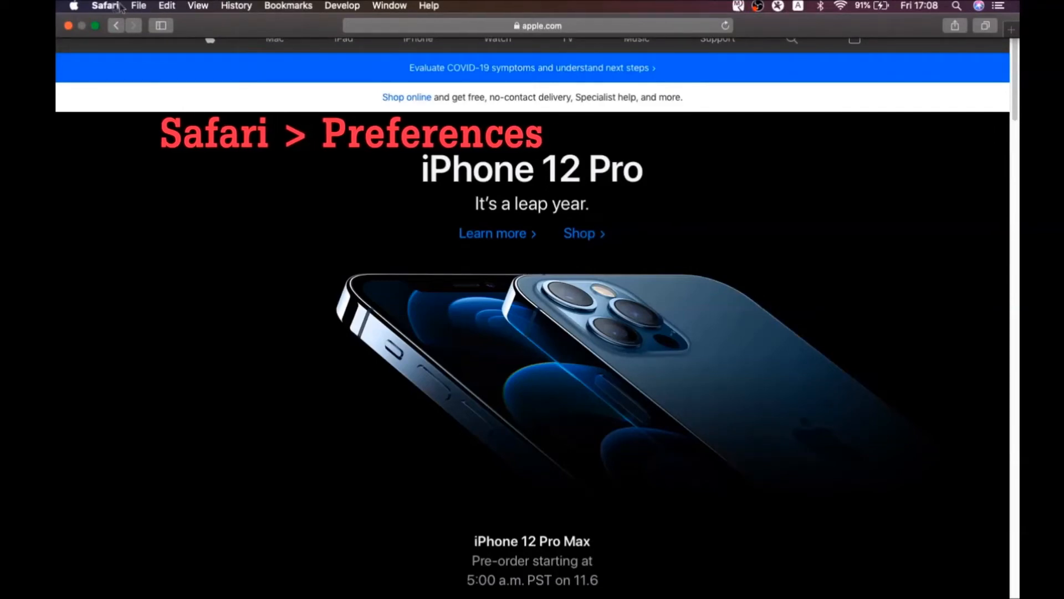
click(105, 6)
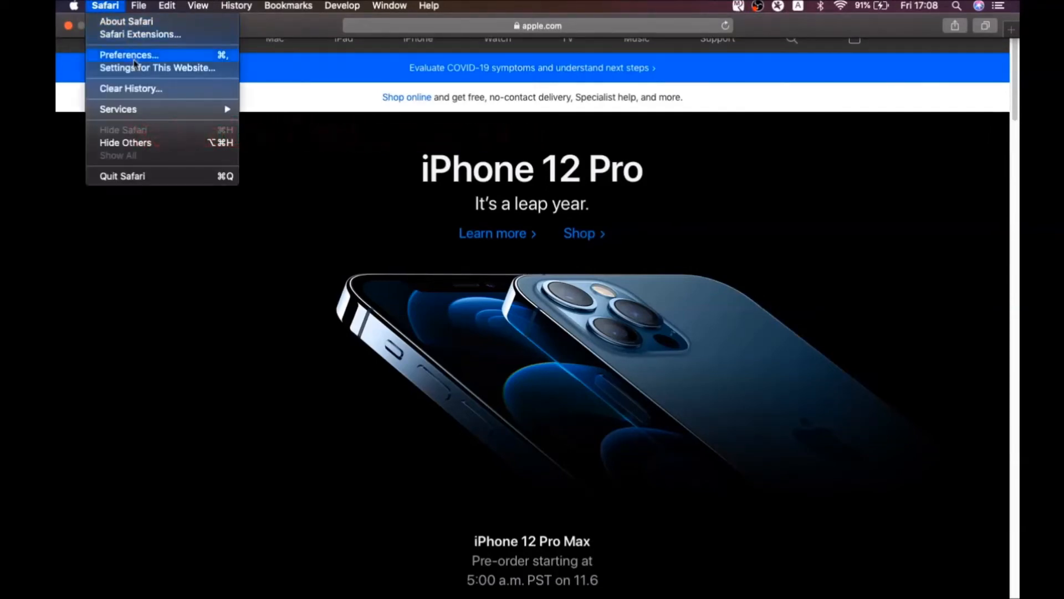
click(129, 56)
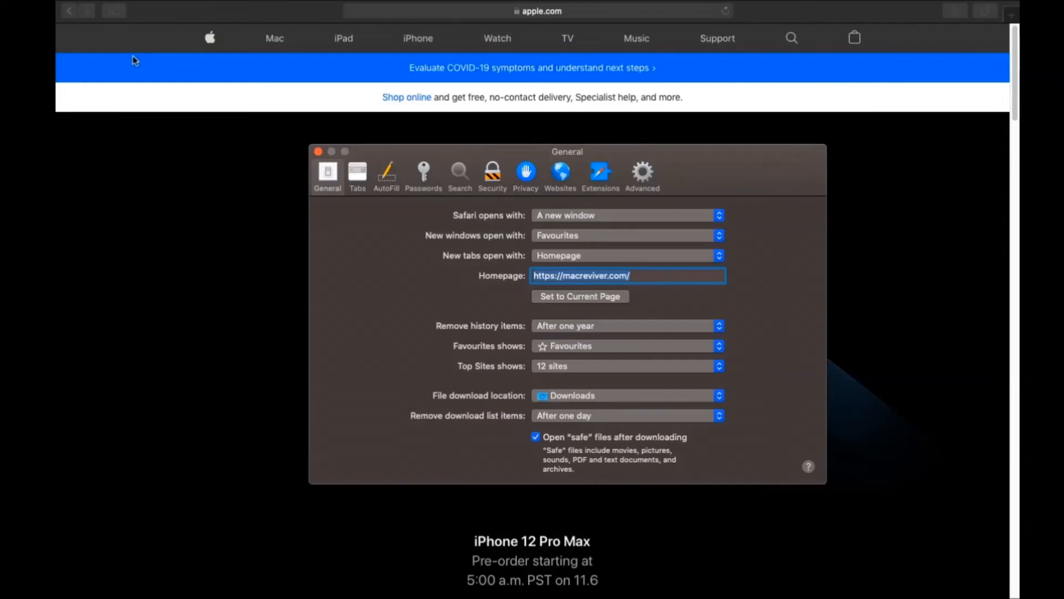
mouse_move(513, 284)
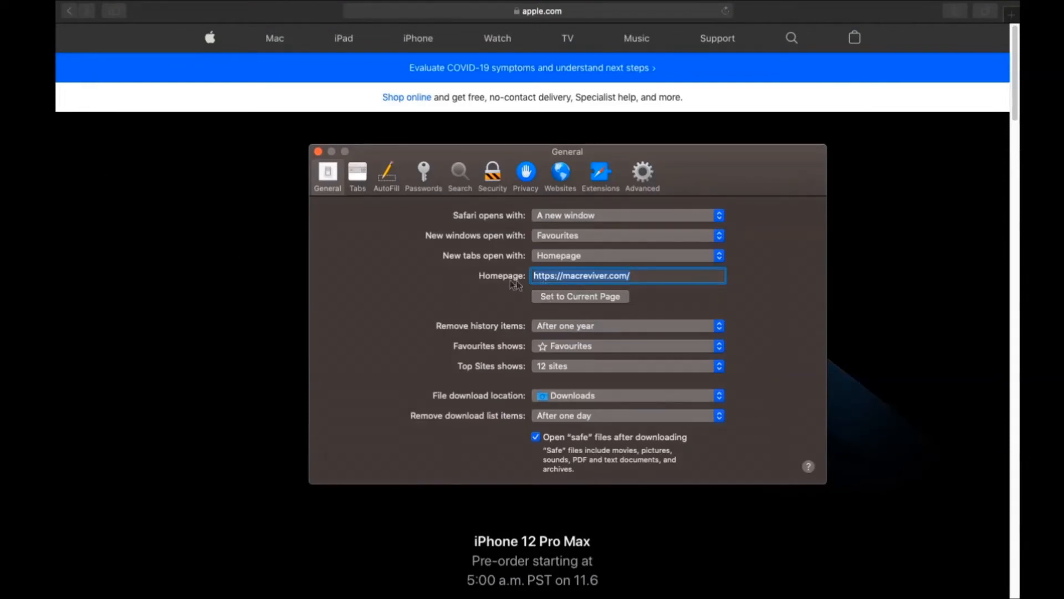
mouse_move(592, 291)
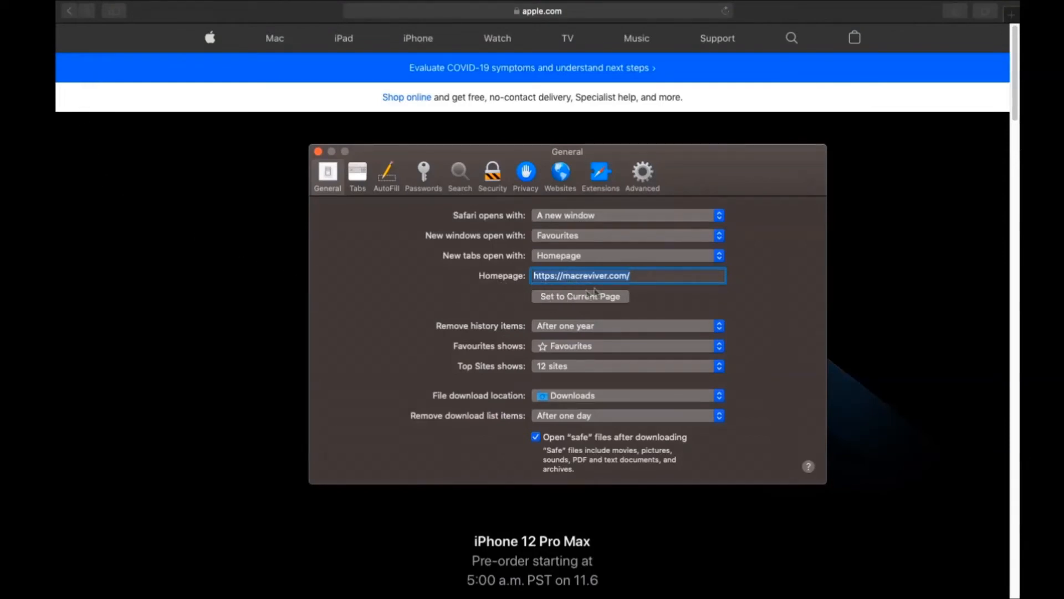
text(https://www.apple.com/)
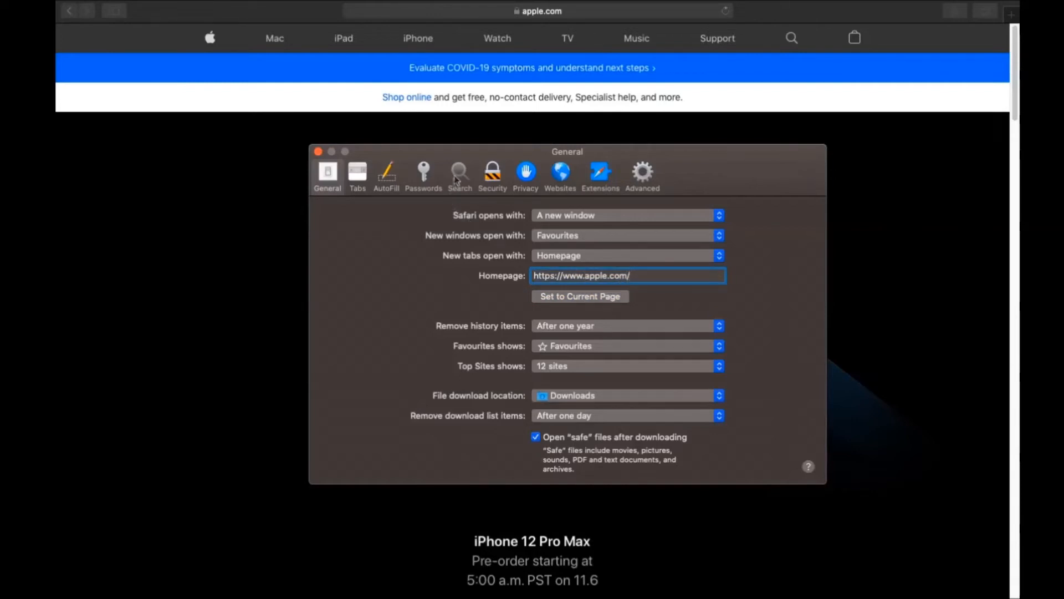
Step: Make Google the Safari search engine instead of Yahoo
click(459, 173)
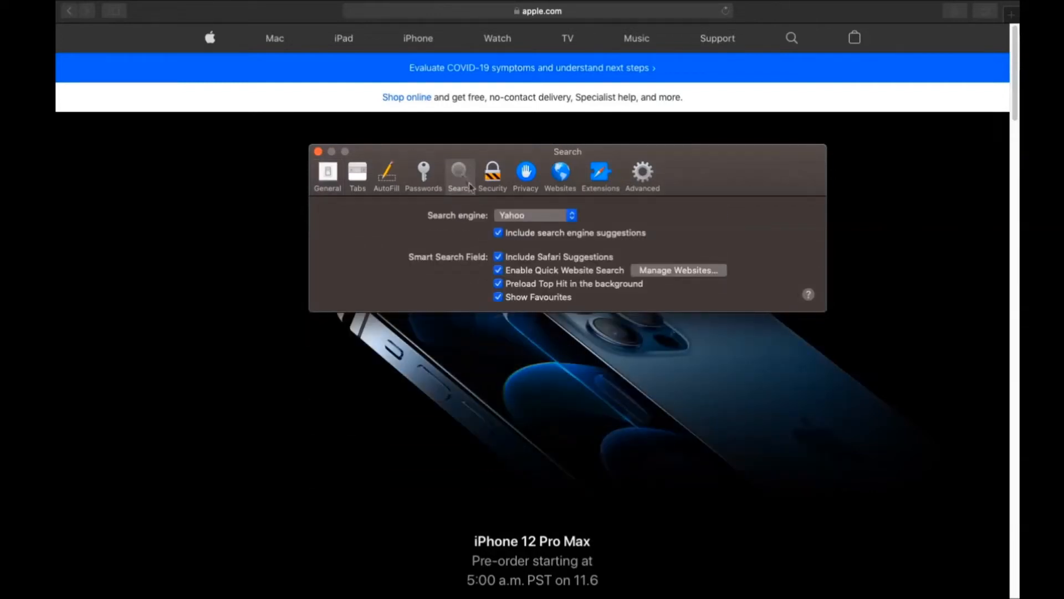
click(534, 215)
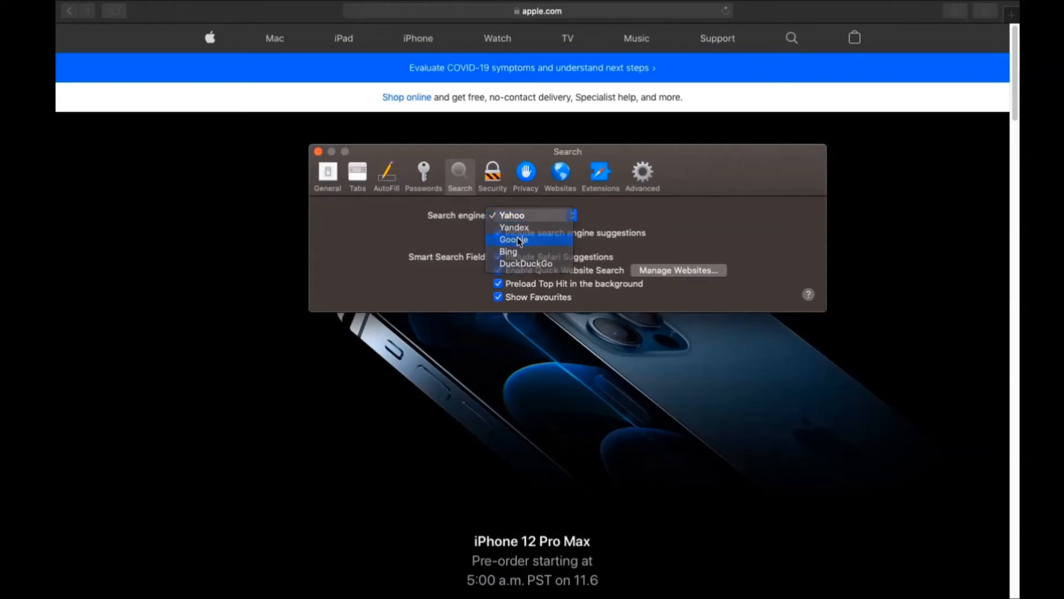
click(599, 173)
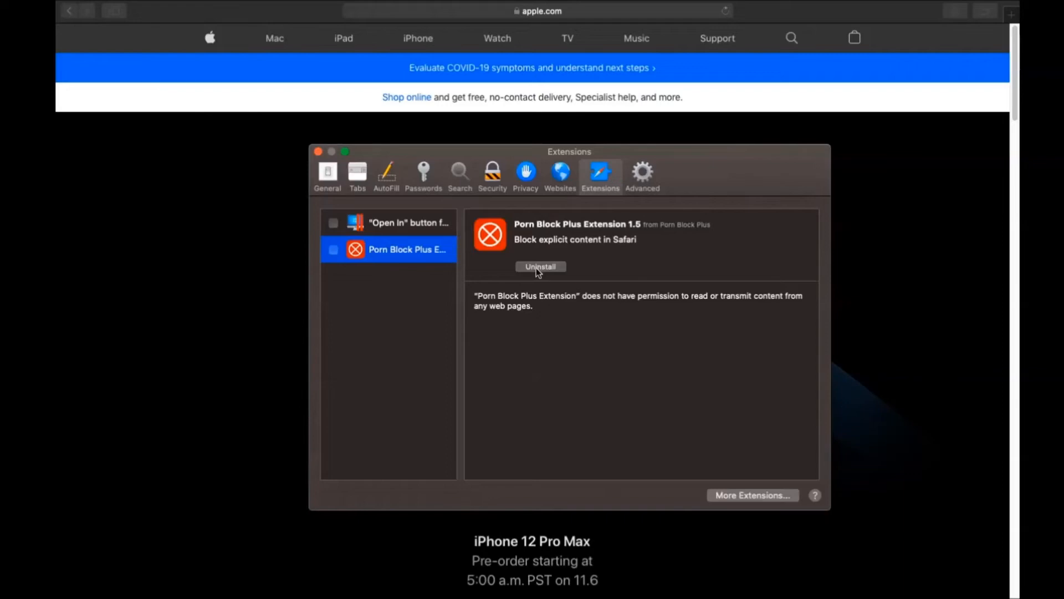
Step: Uninstall Porn Block Plus by moving its app from Applications to the Bin, authorising with the password
click(540, 266)
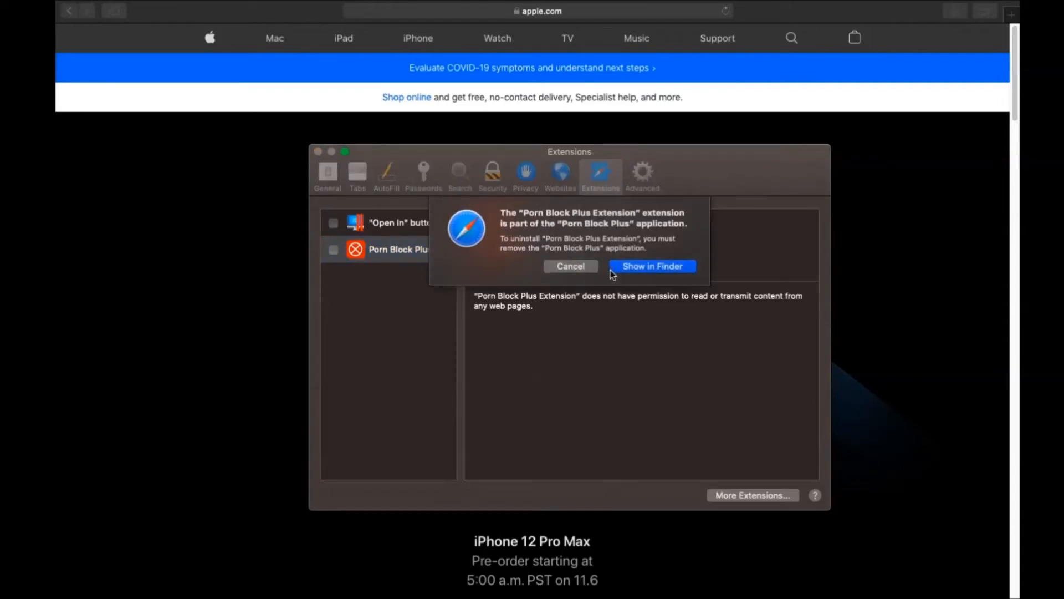
click(651, 265)
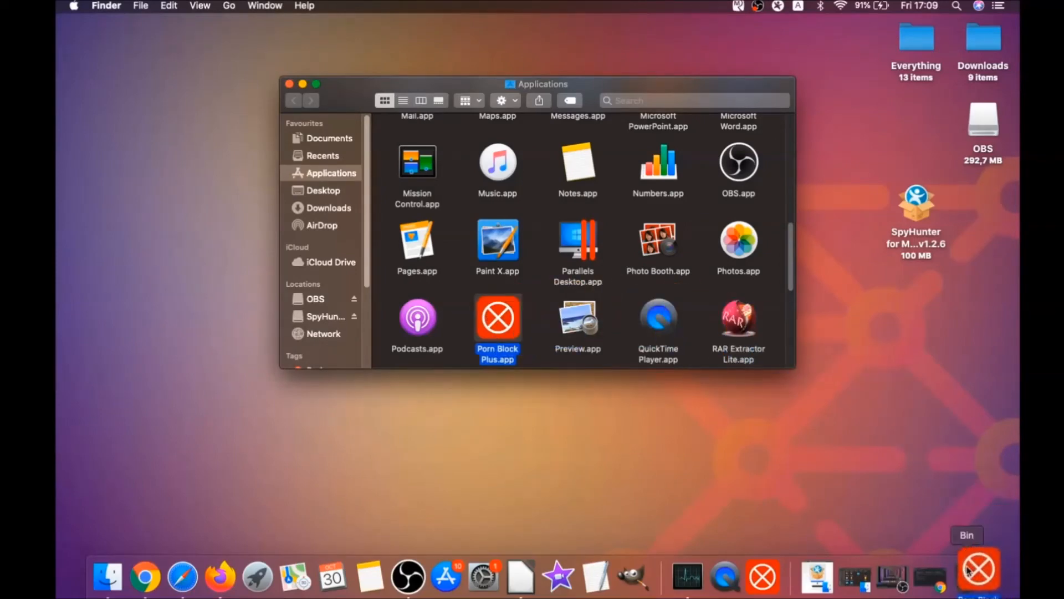
drag(497, 320, 967, 573)
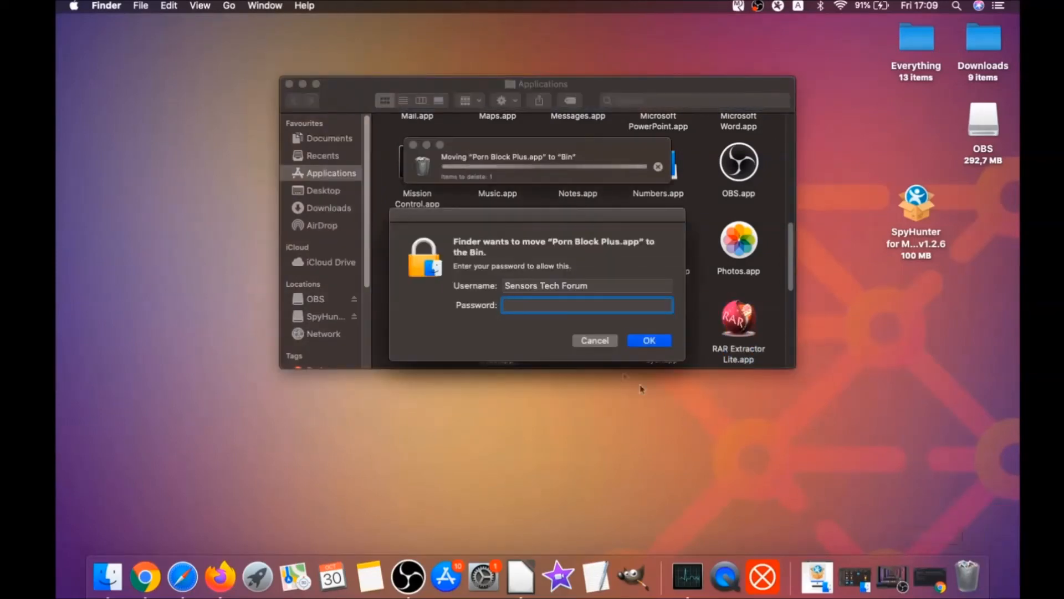
text(••••)
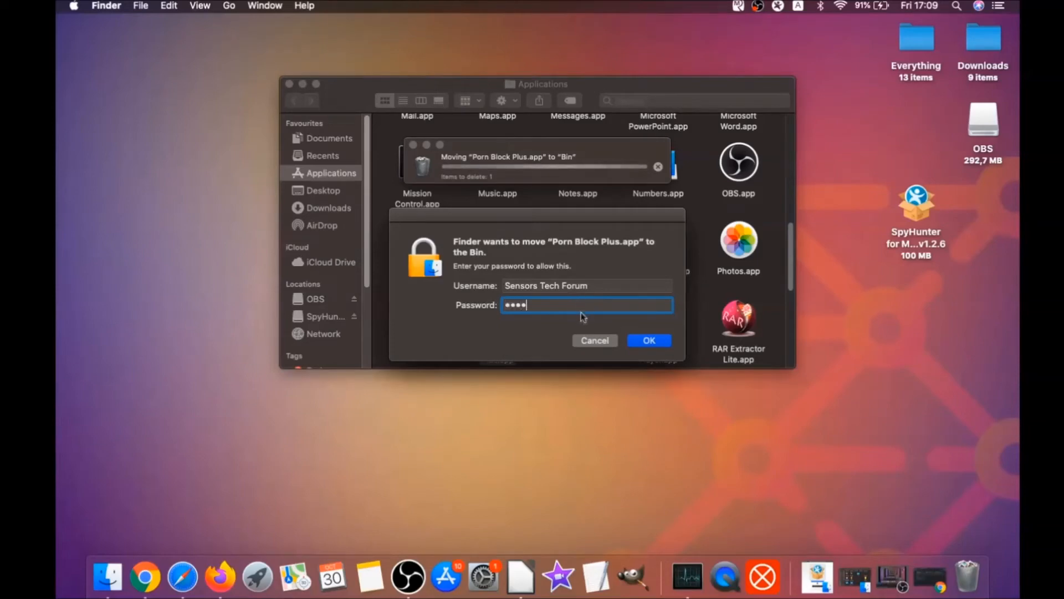
click(646, 340)
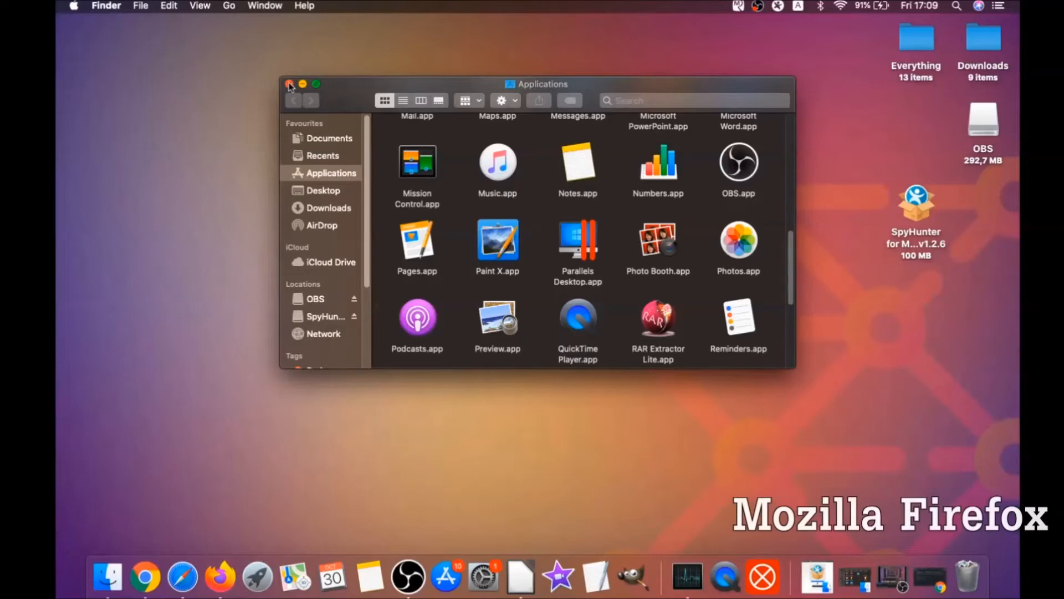
Step: Launch Firefox and bring up its Add-ons Manager
click(290, 84)
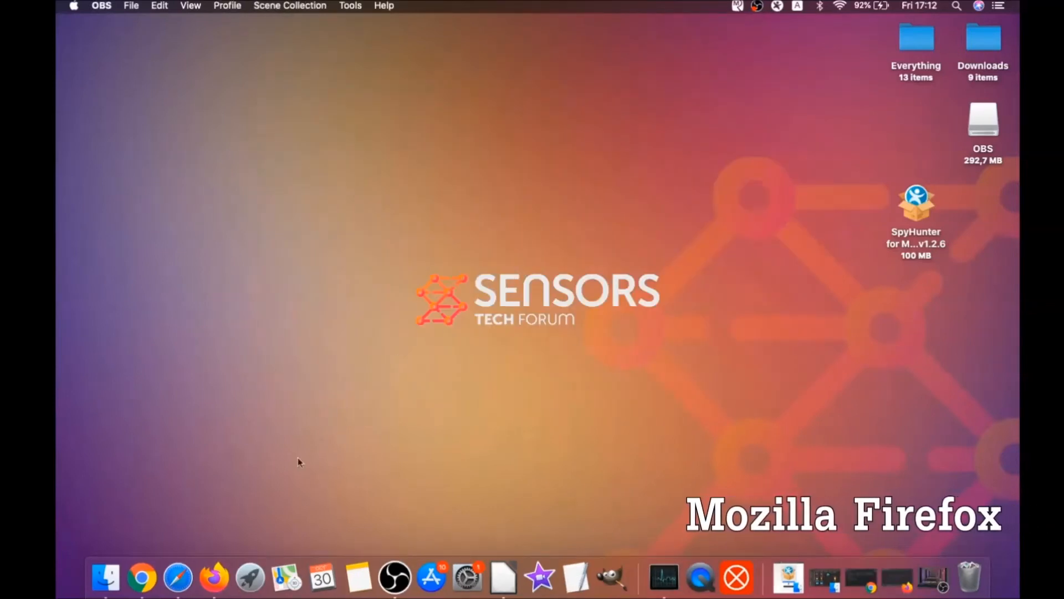
click(214, 577)
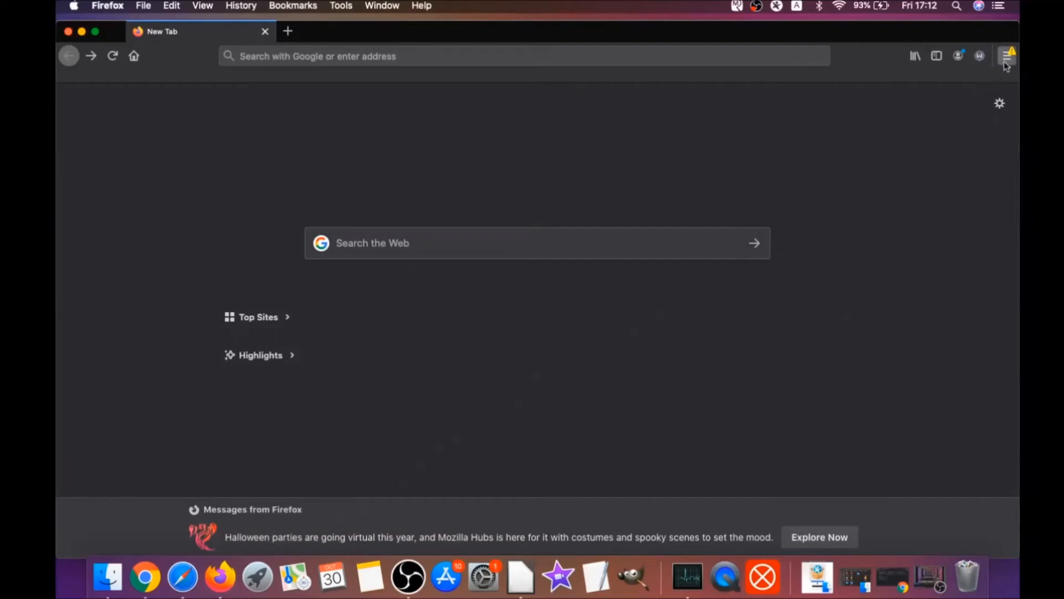
click(1008, 56)
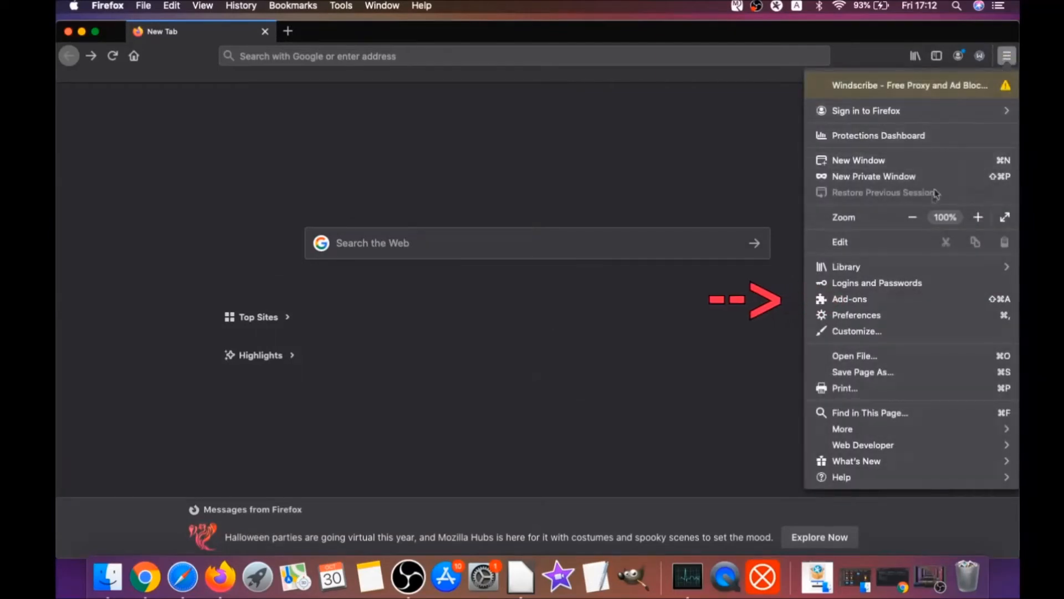
click(849, 299)
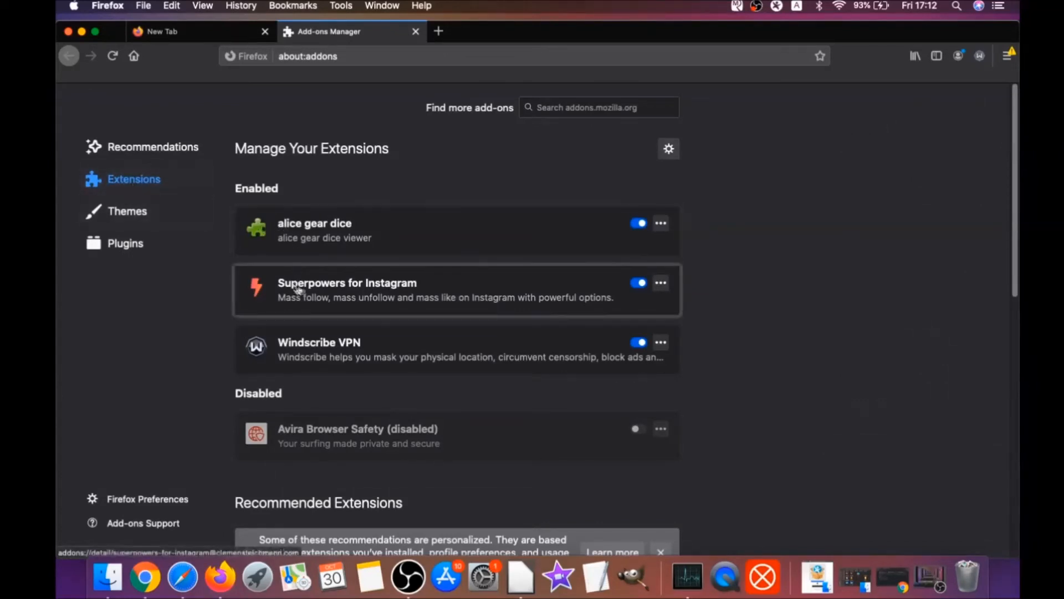
Step: Remove the alice gear dice and Superpowers for Instagram extensions
click(637, 283)
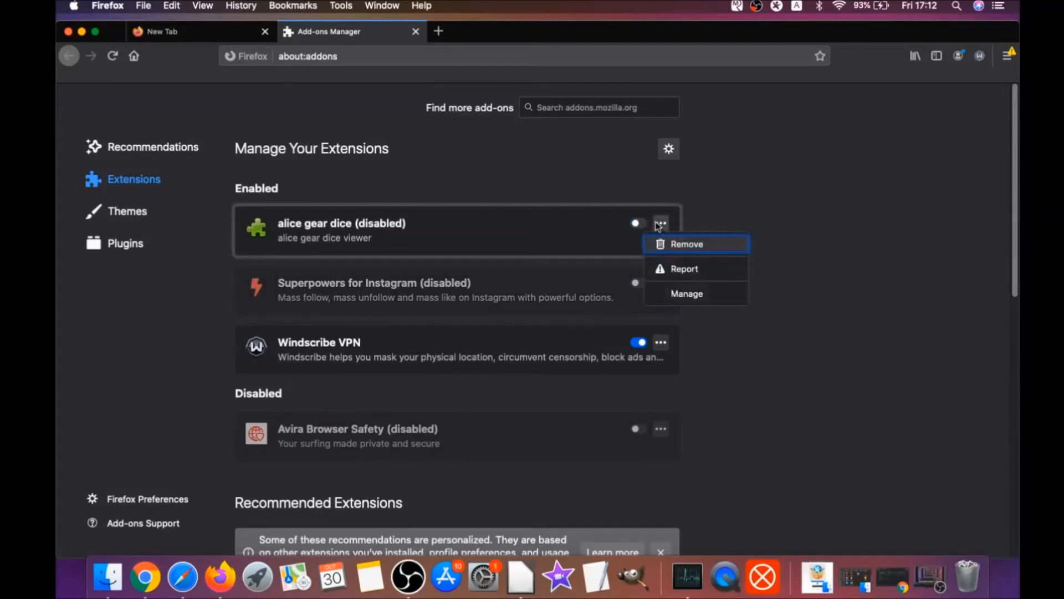
click(686, 243)
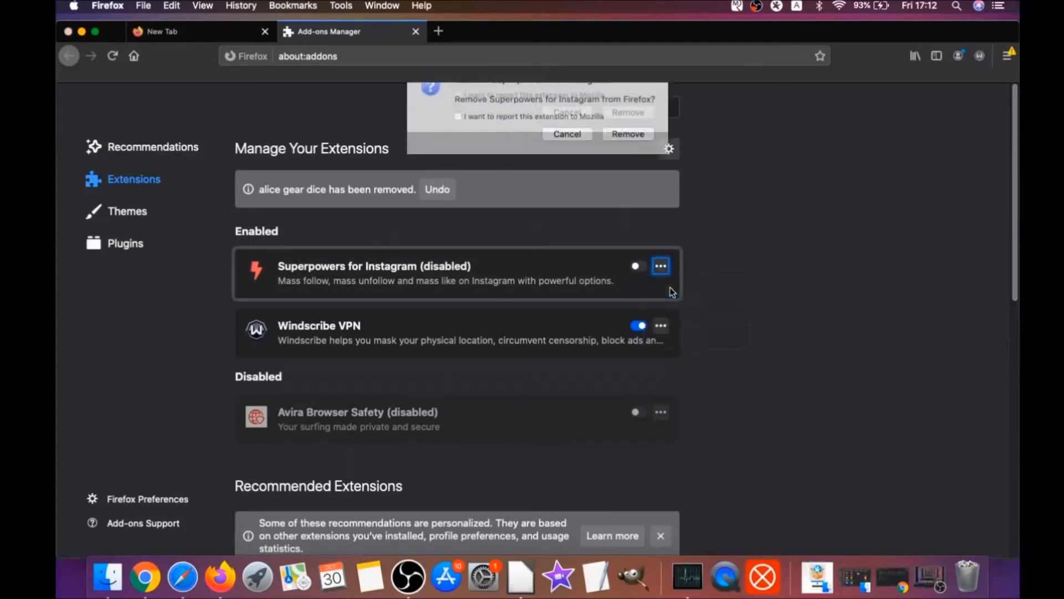
click(626, 134)
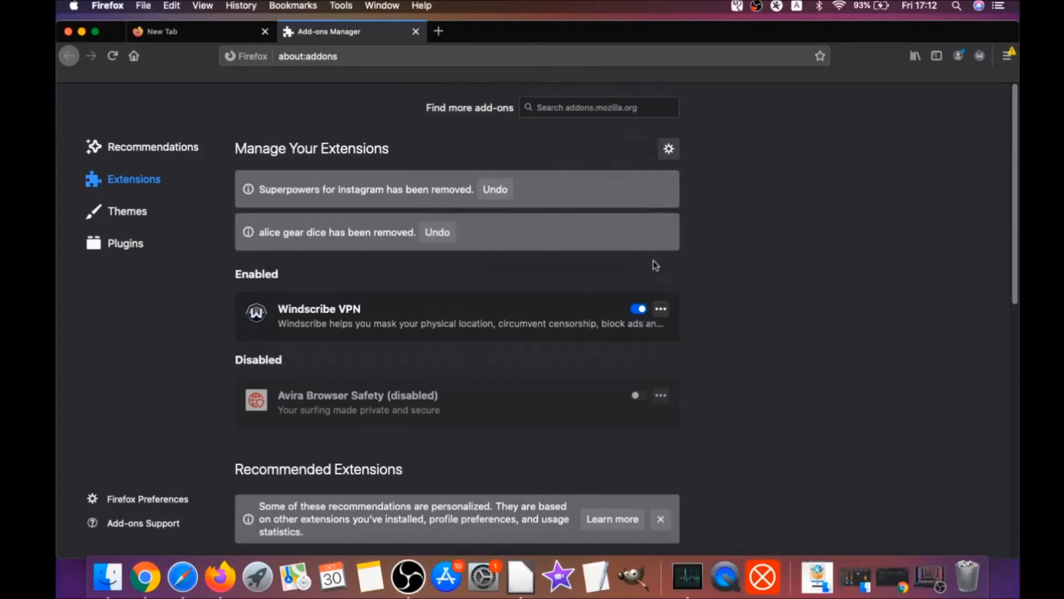
Step: Refresh Firefox from about:support and let it restart on the latest-version confirmation page
click(308, 56)
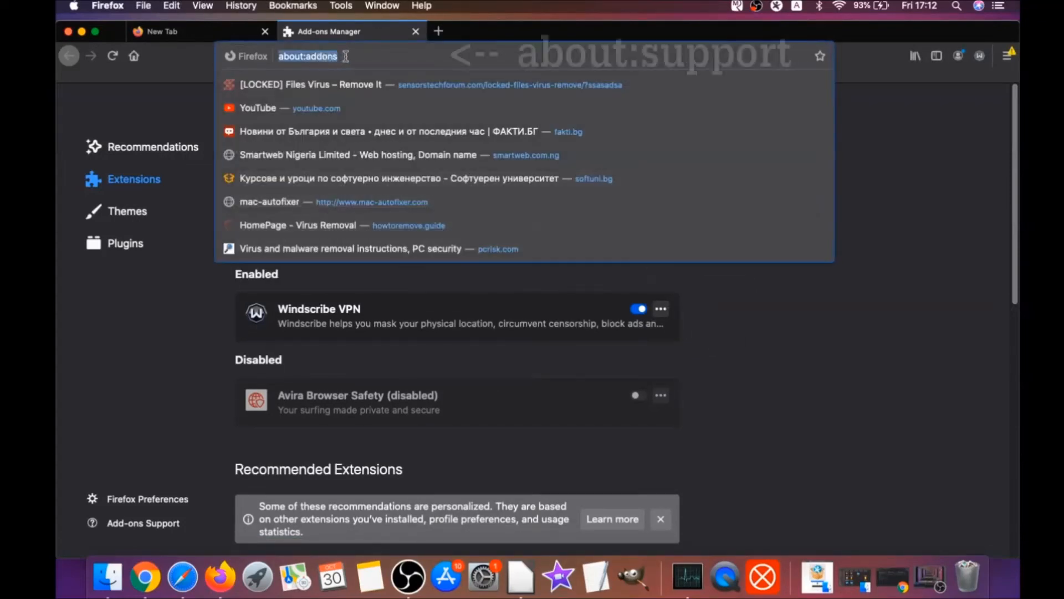
text(a)
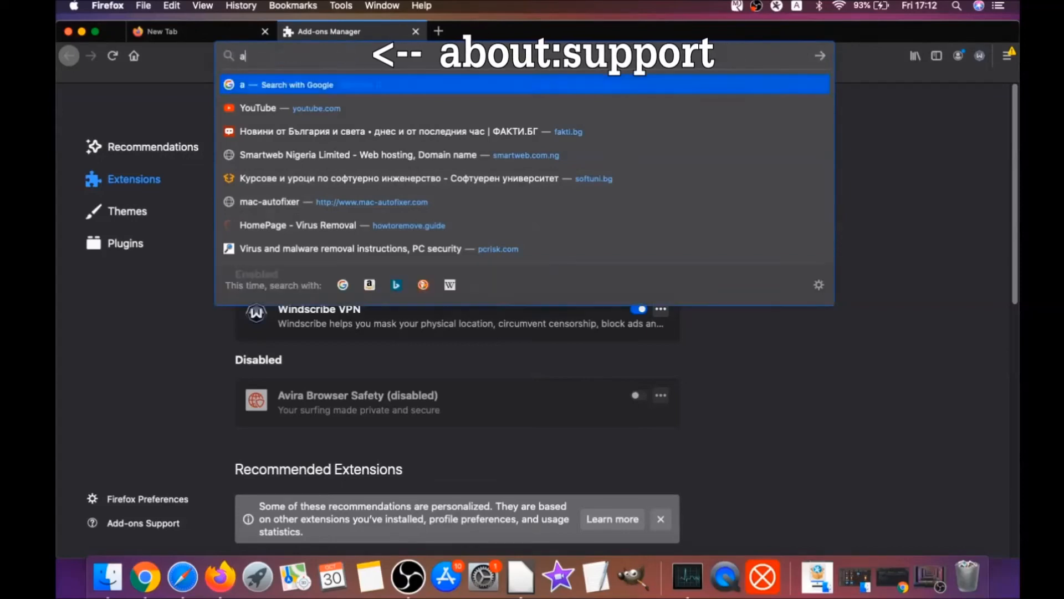
text(bout:support)
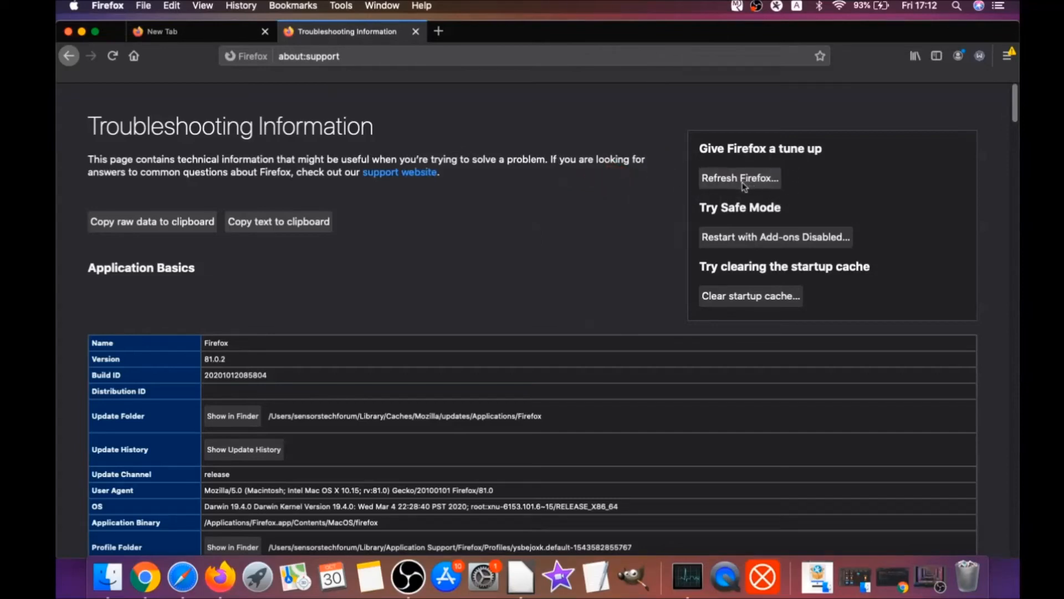
click(740, 177)
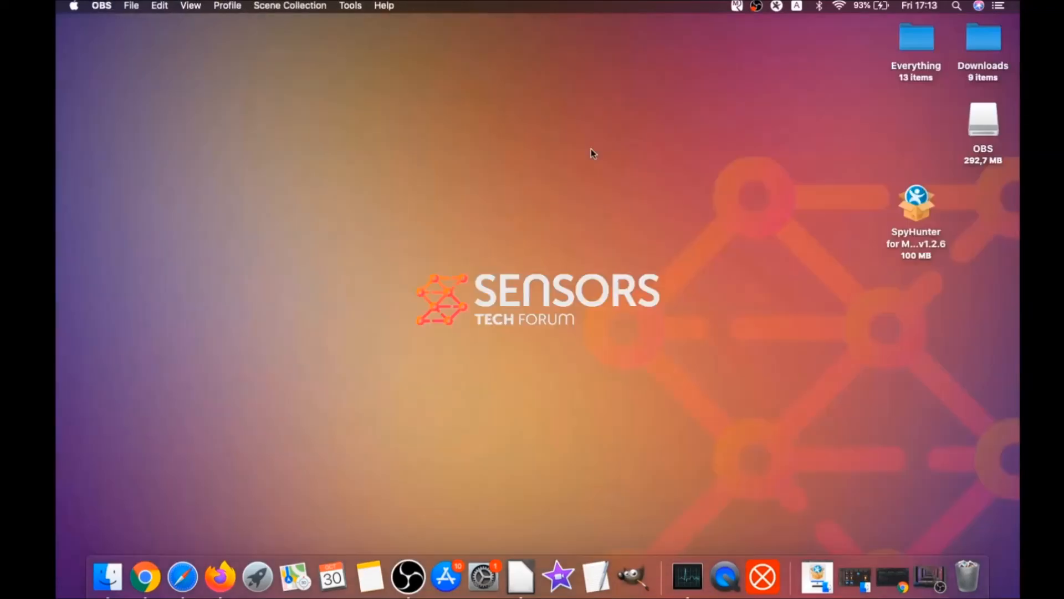
mouse_move(537, 249)
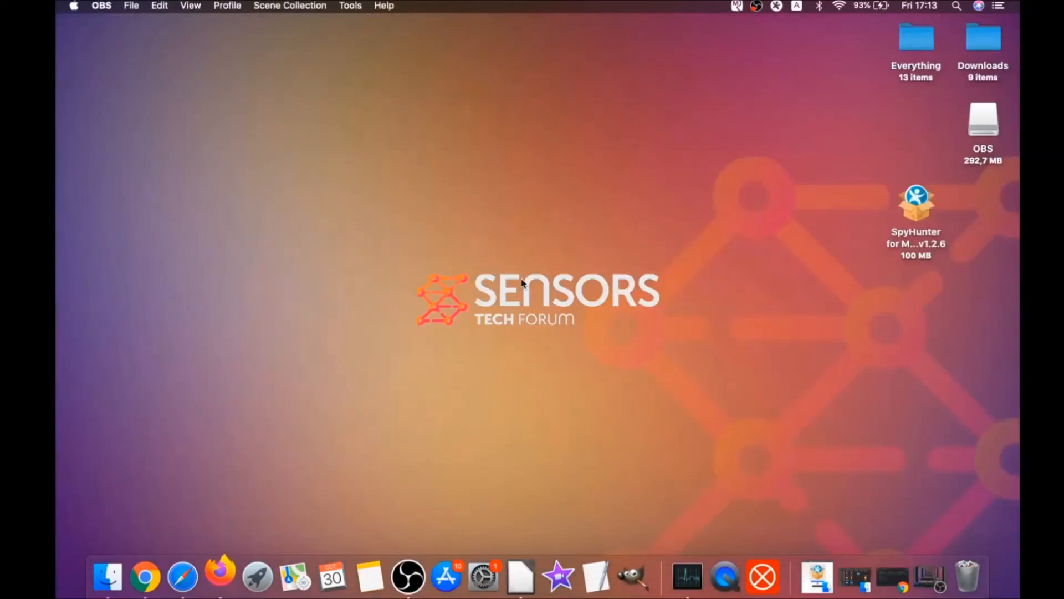
click(220, 578)
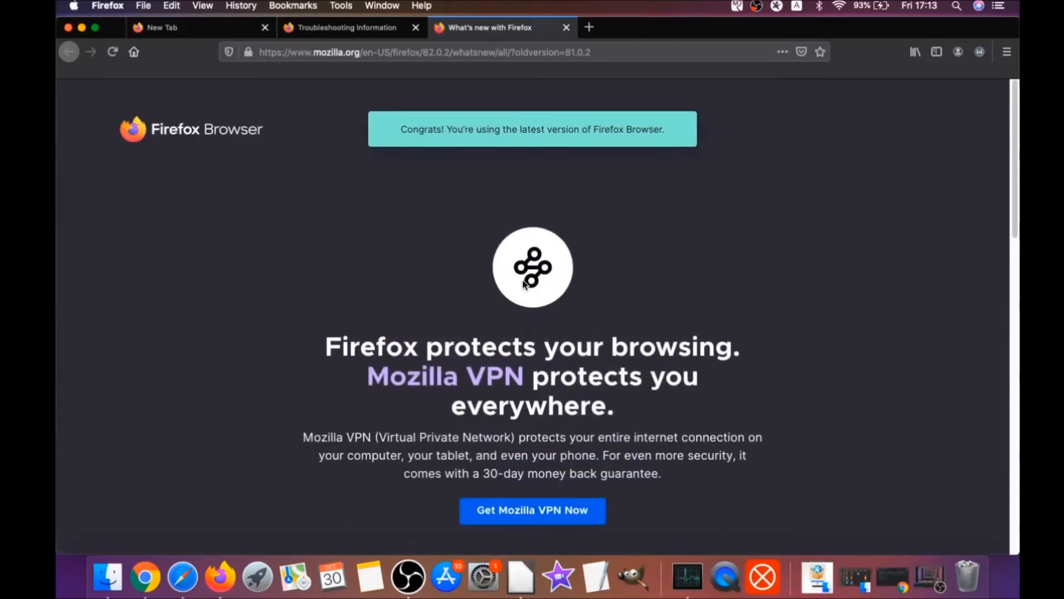
triple_click(531, 129)
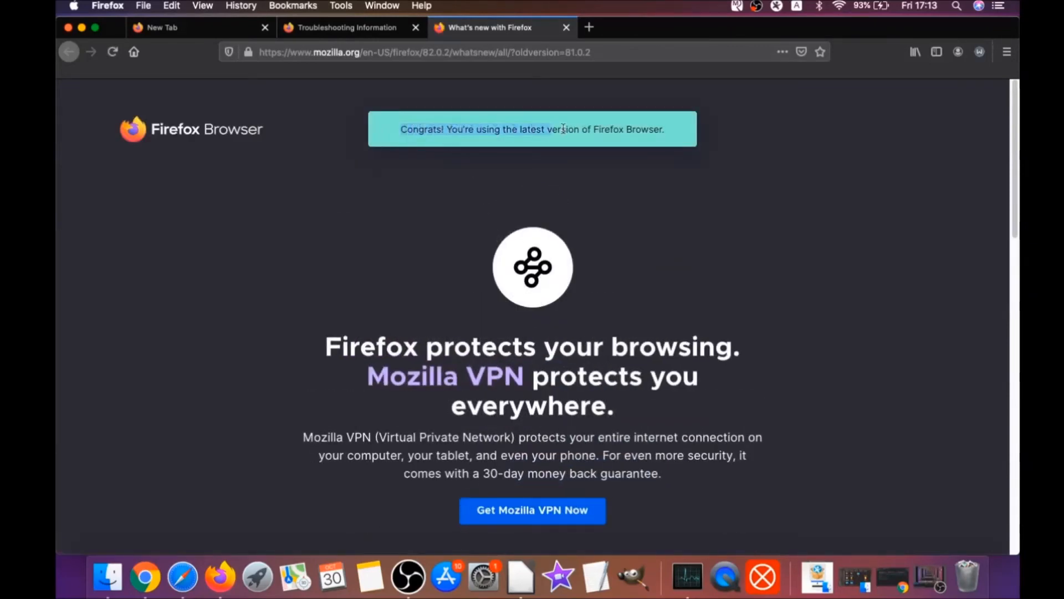
scroll(down, 3)
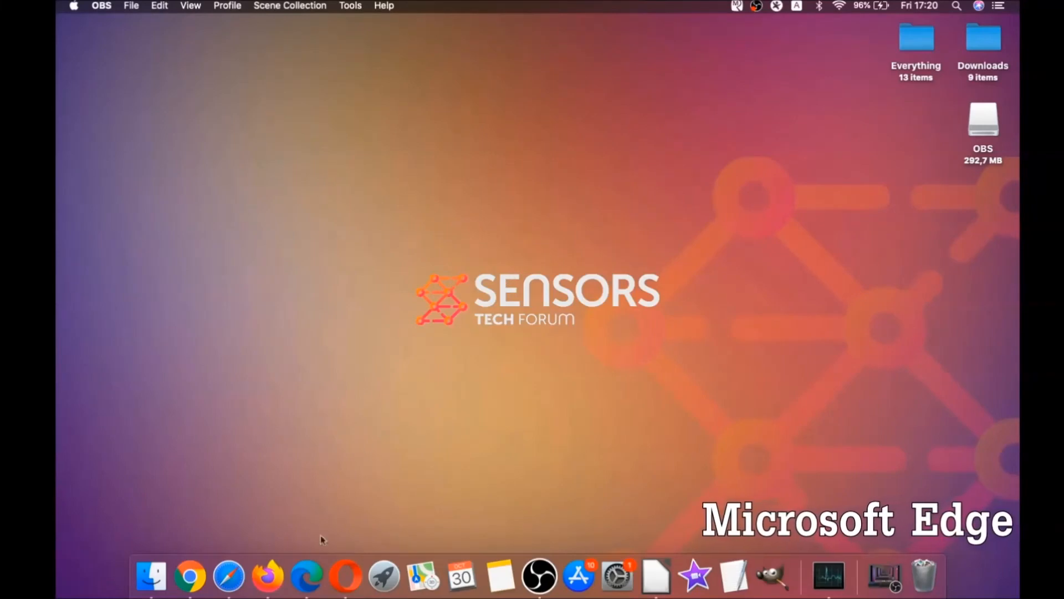
Step: Launch Microsoft Edge and go to its clear browsing data settings
click(307, 576)
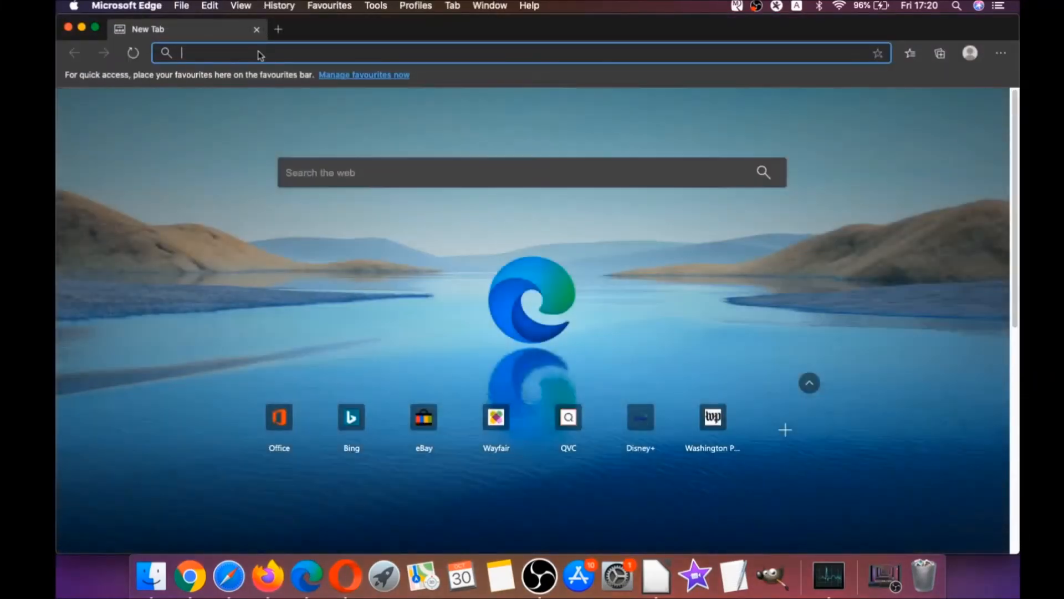
text(edge://version)
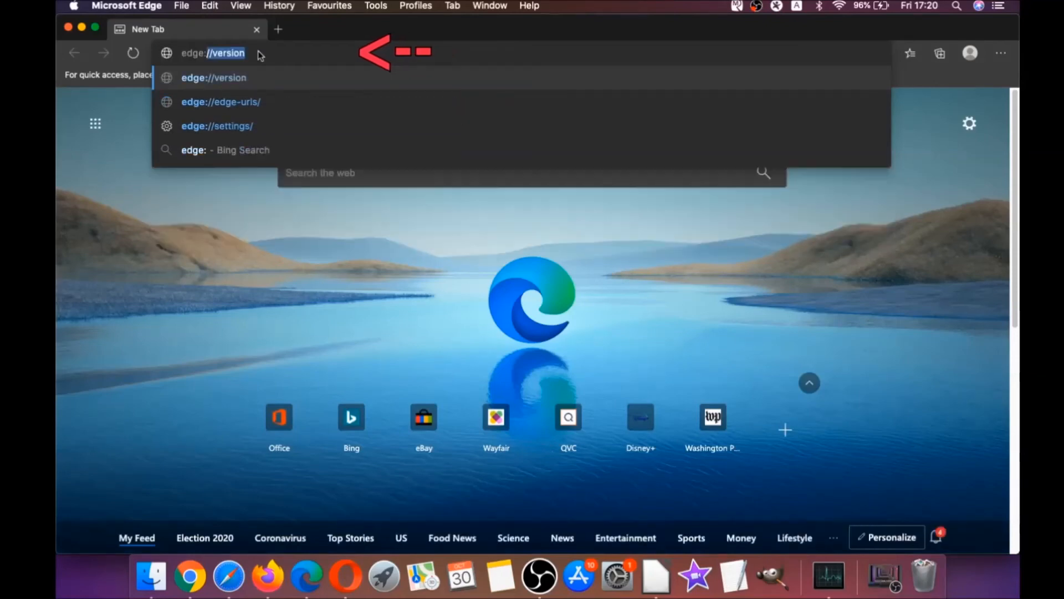
text(edge://settings/clearBrowserData)
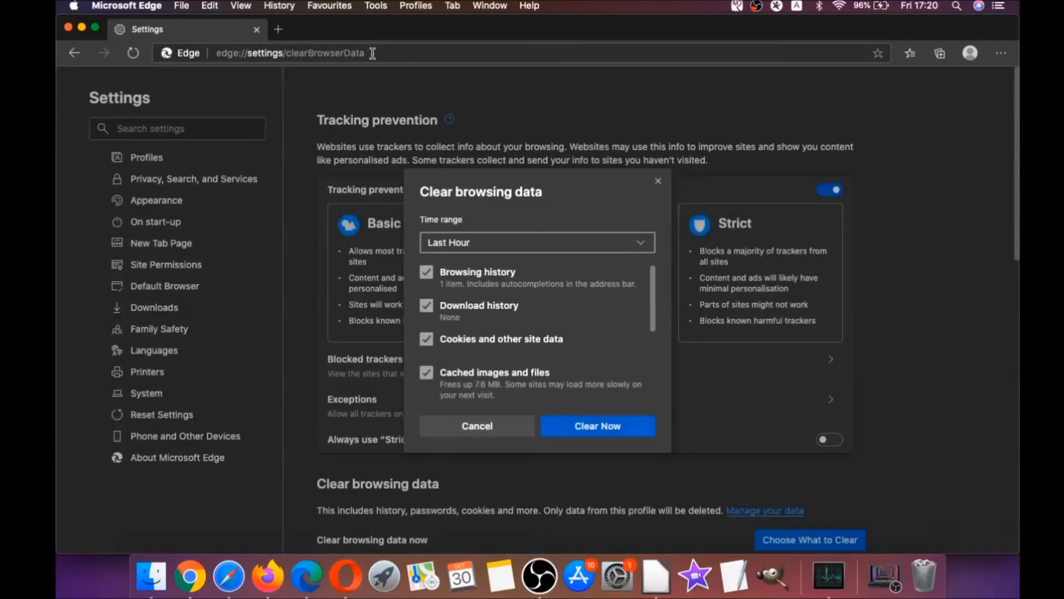
Step: Clear Edge's browsing data for All Time without passwords, then close Edge
click(536, 242)
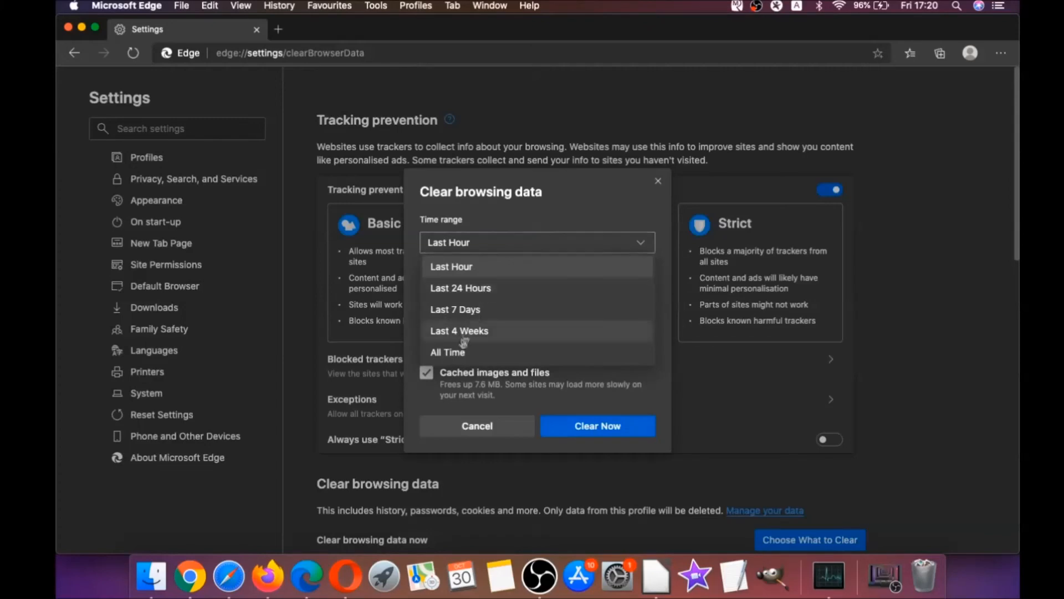
click(446, 351)
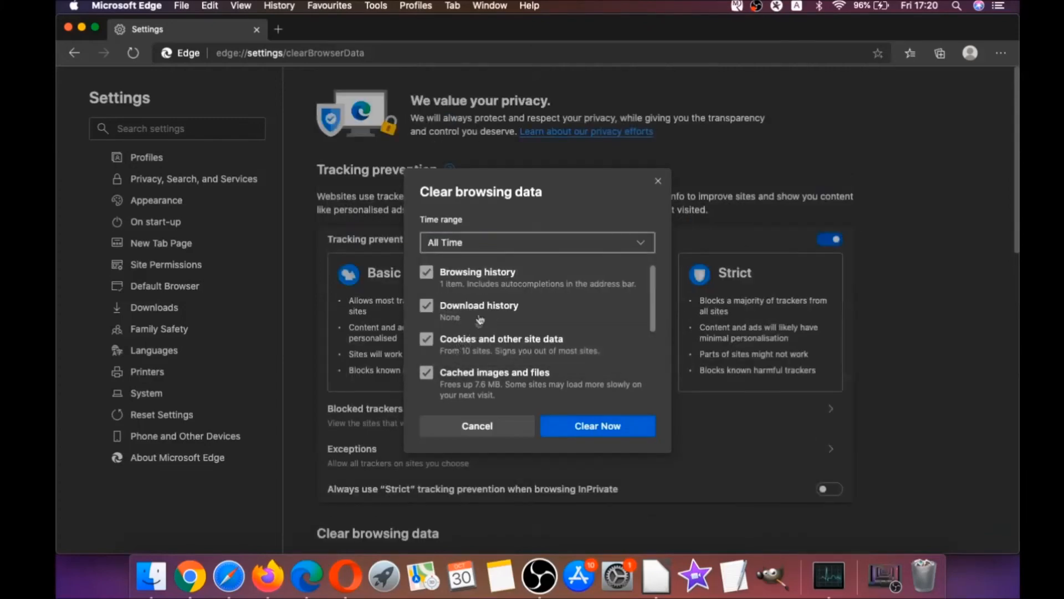
scroll(down, 3)
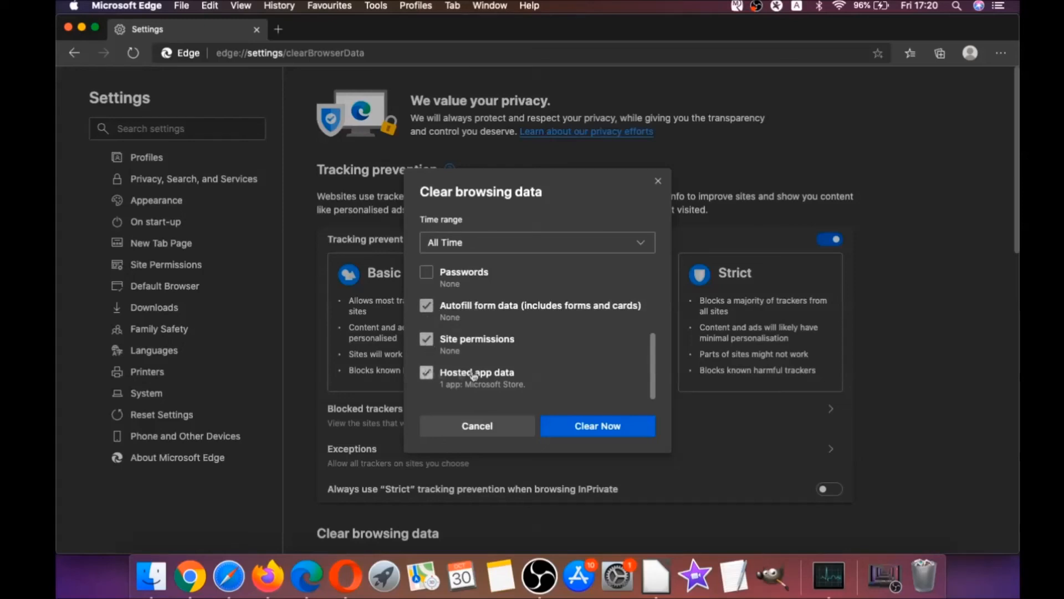
click(596, 426)
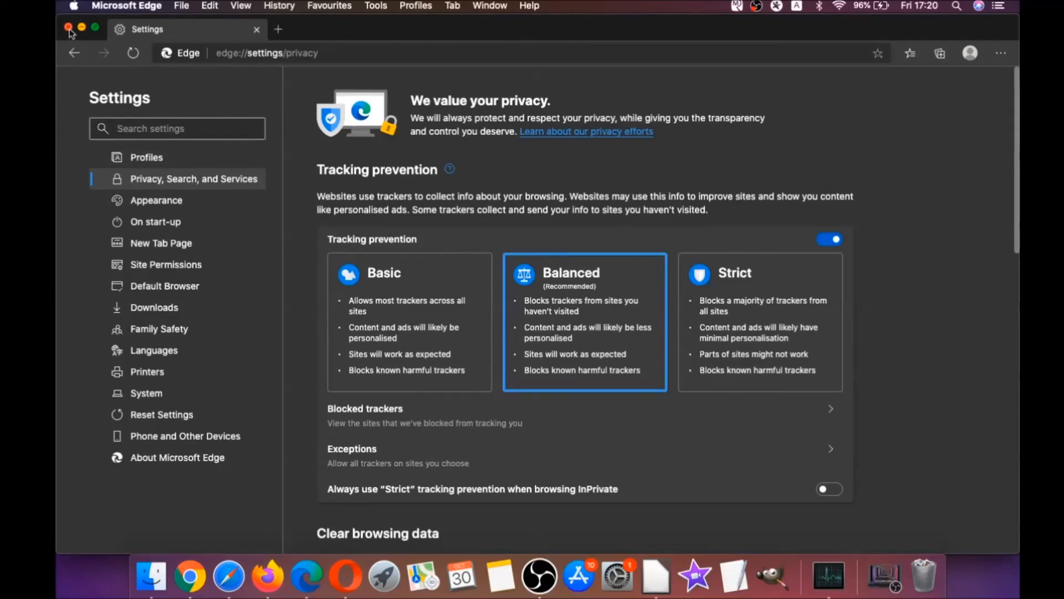
click(69, 29)
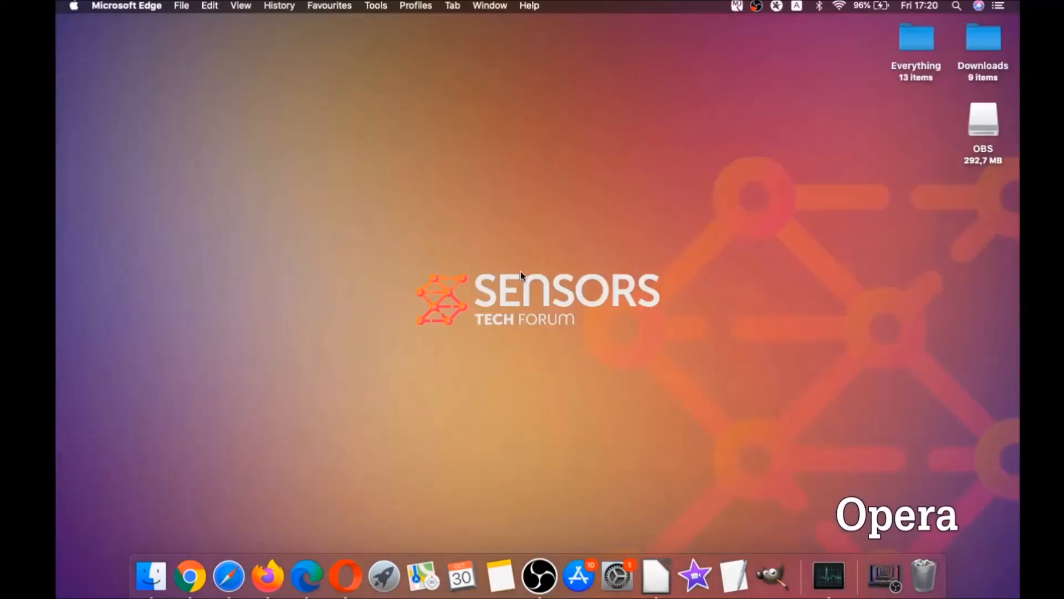
mouse_move(345, 577)
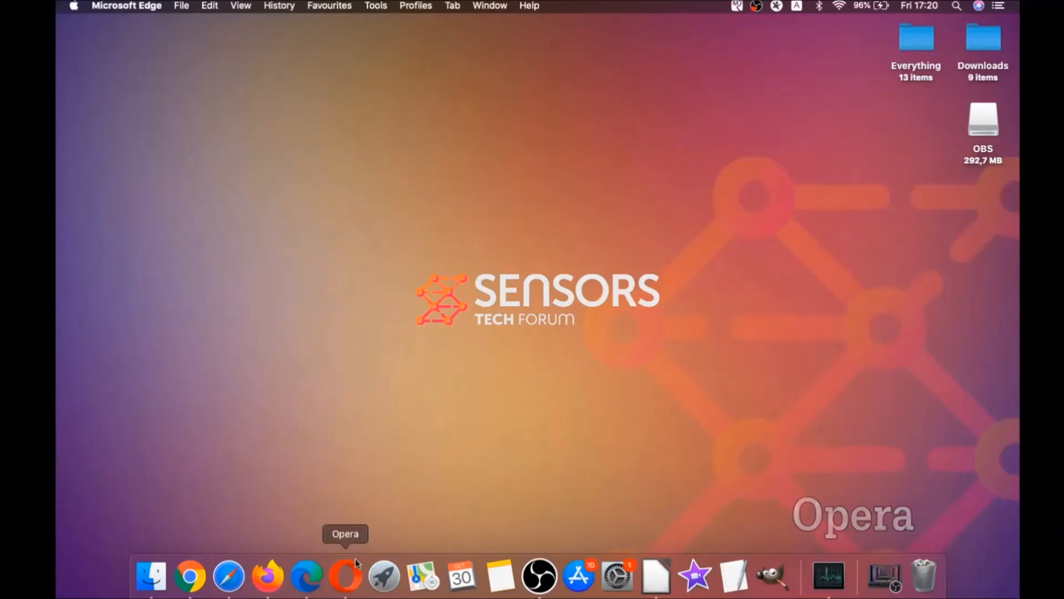
Step: Clear Opera's history, downloads, cookies and cache for the full time range, keeping passwords
click(345, 576)
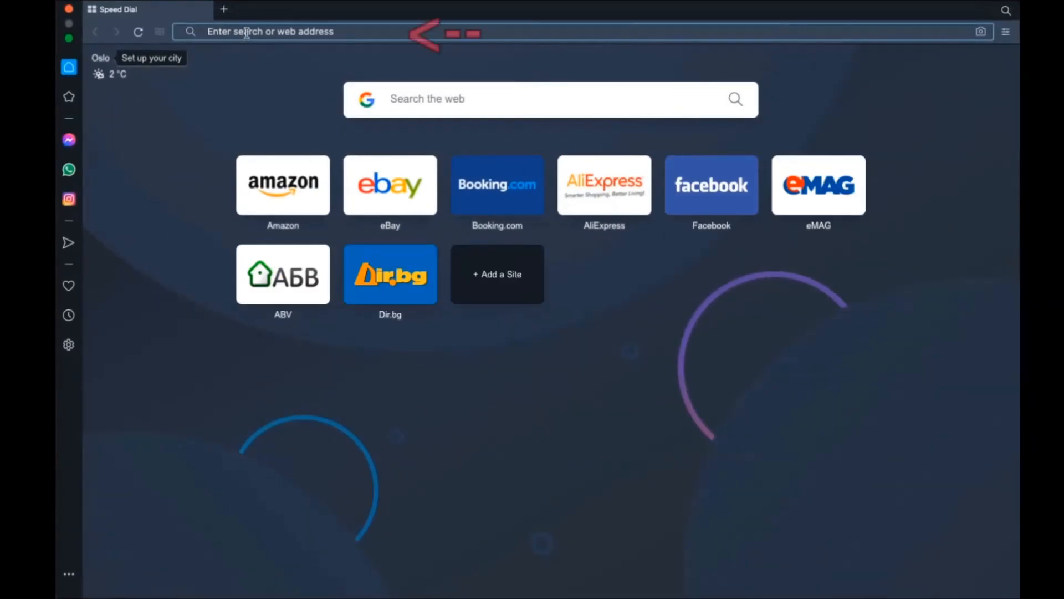
text(opera:)
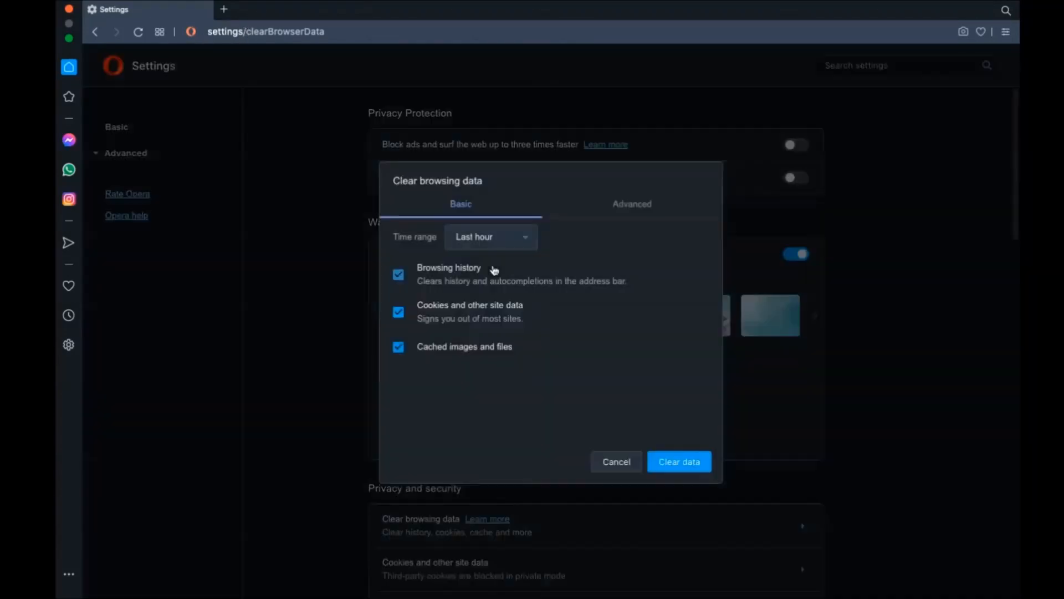
click(490, 238)
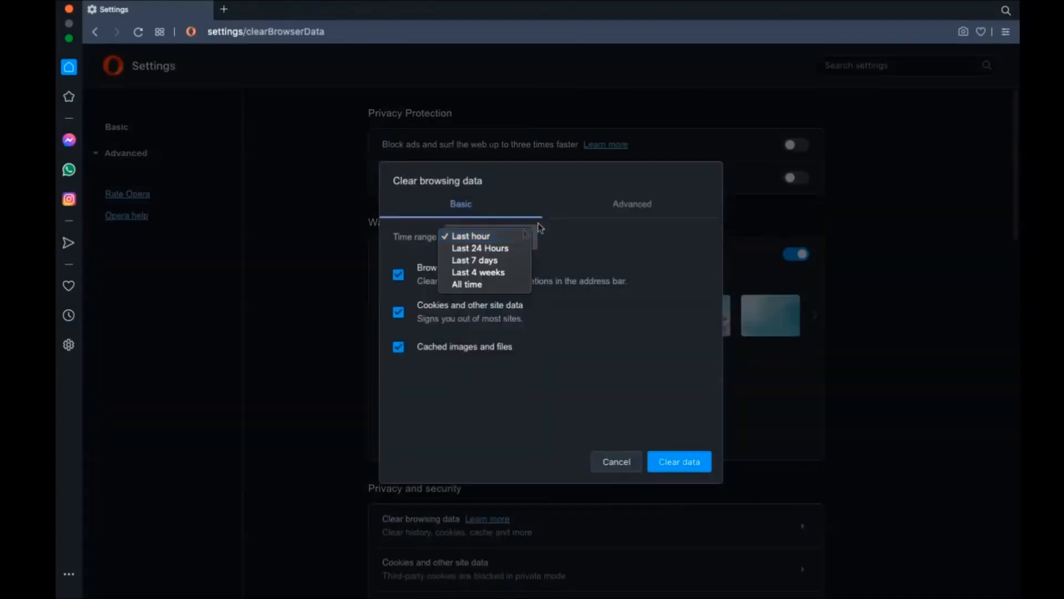
click(631, 204)
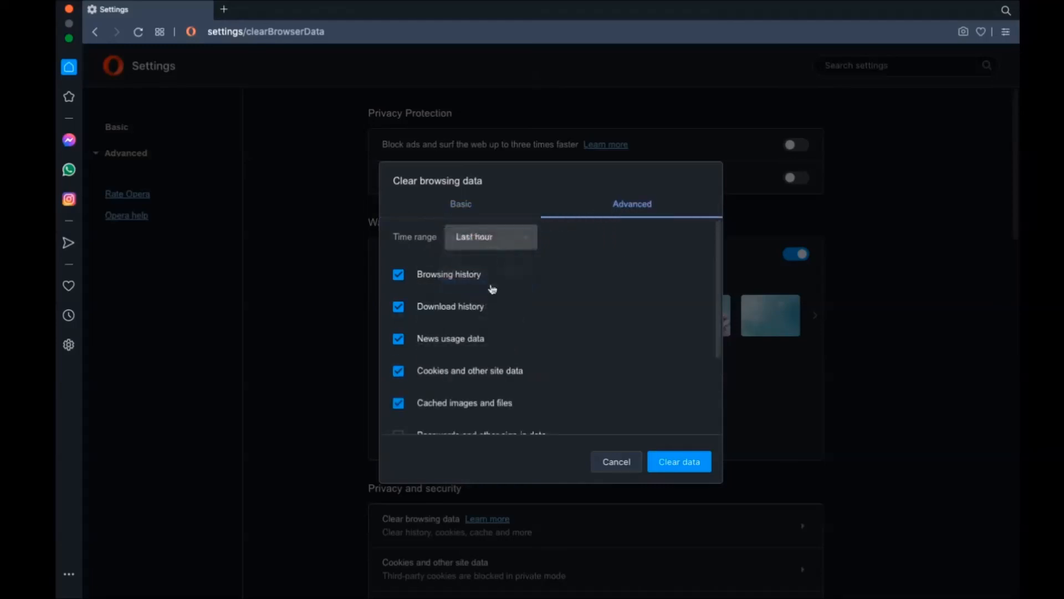
scroll(down, 3)
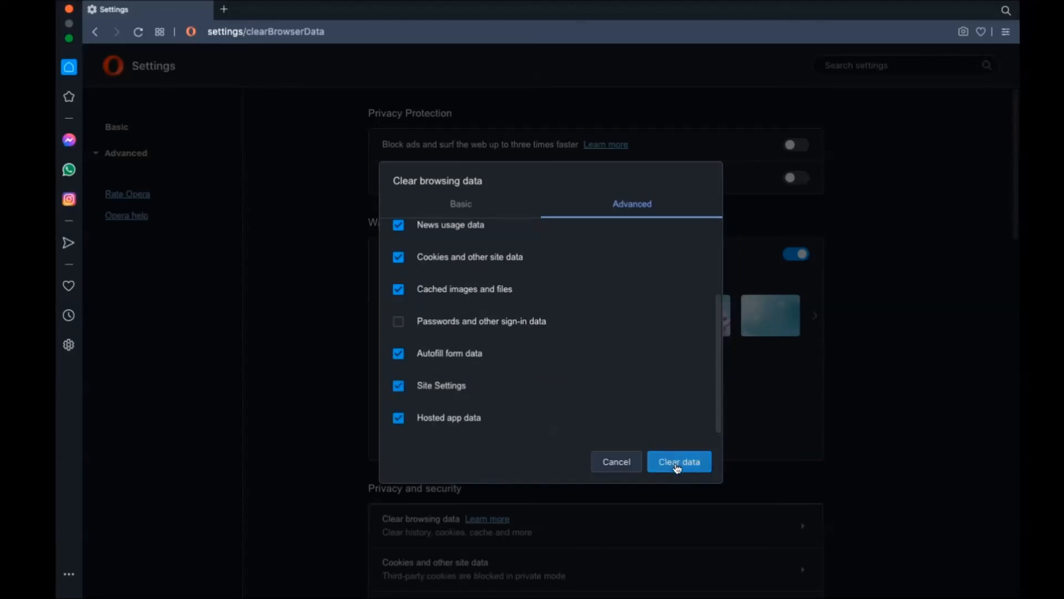
click(678, 461)
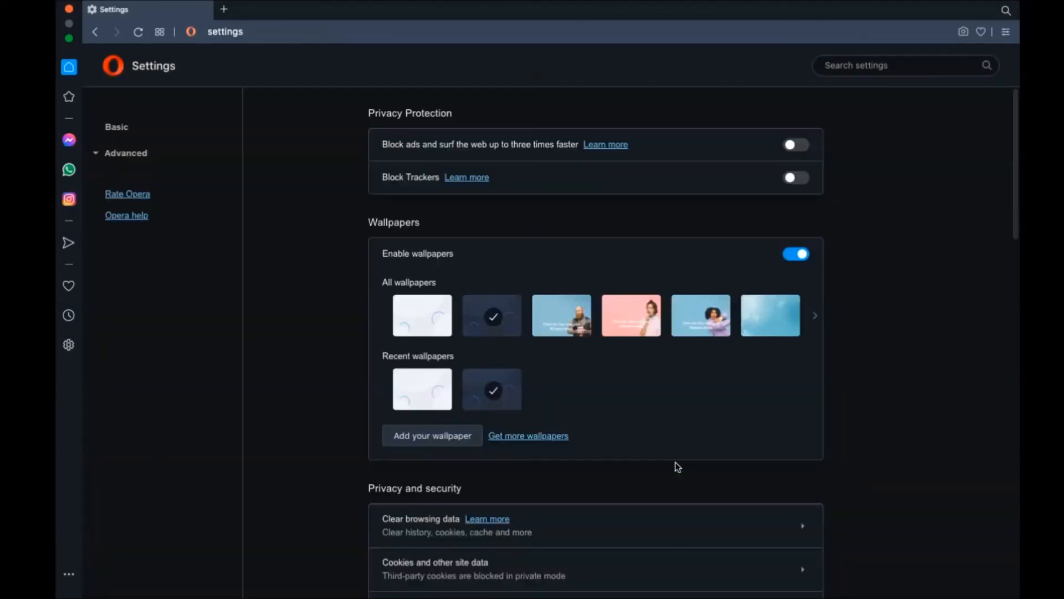